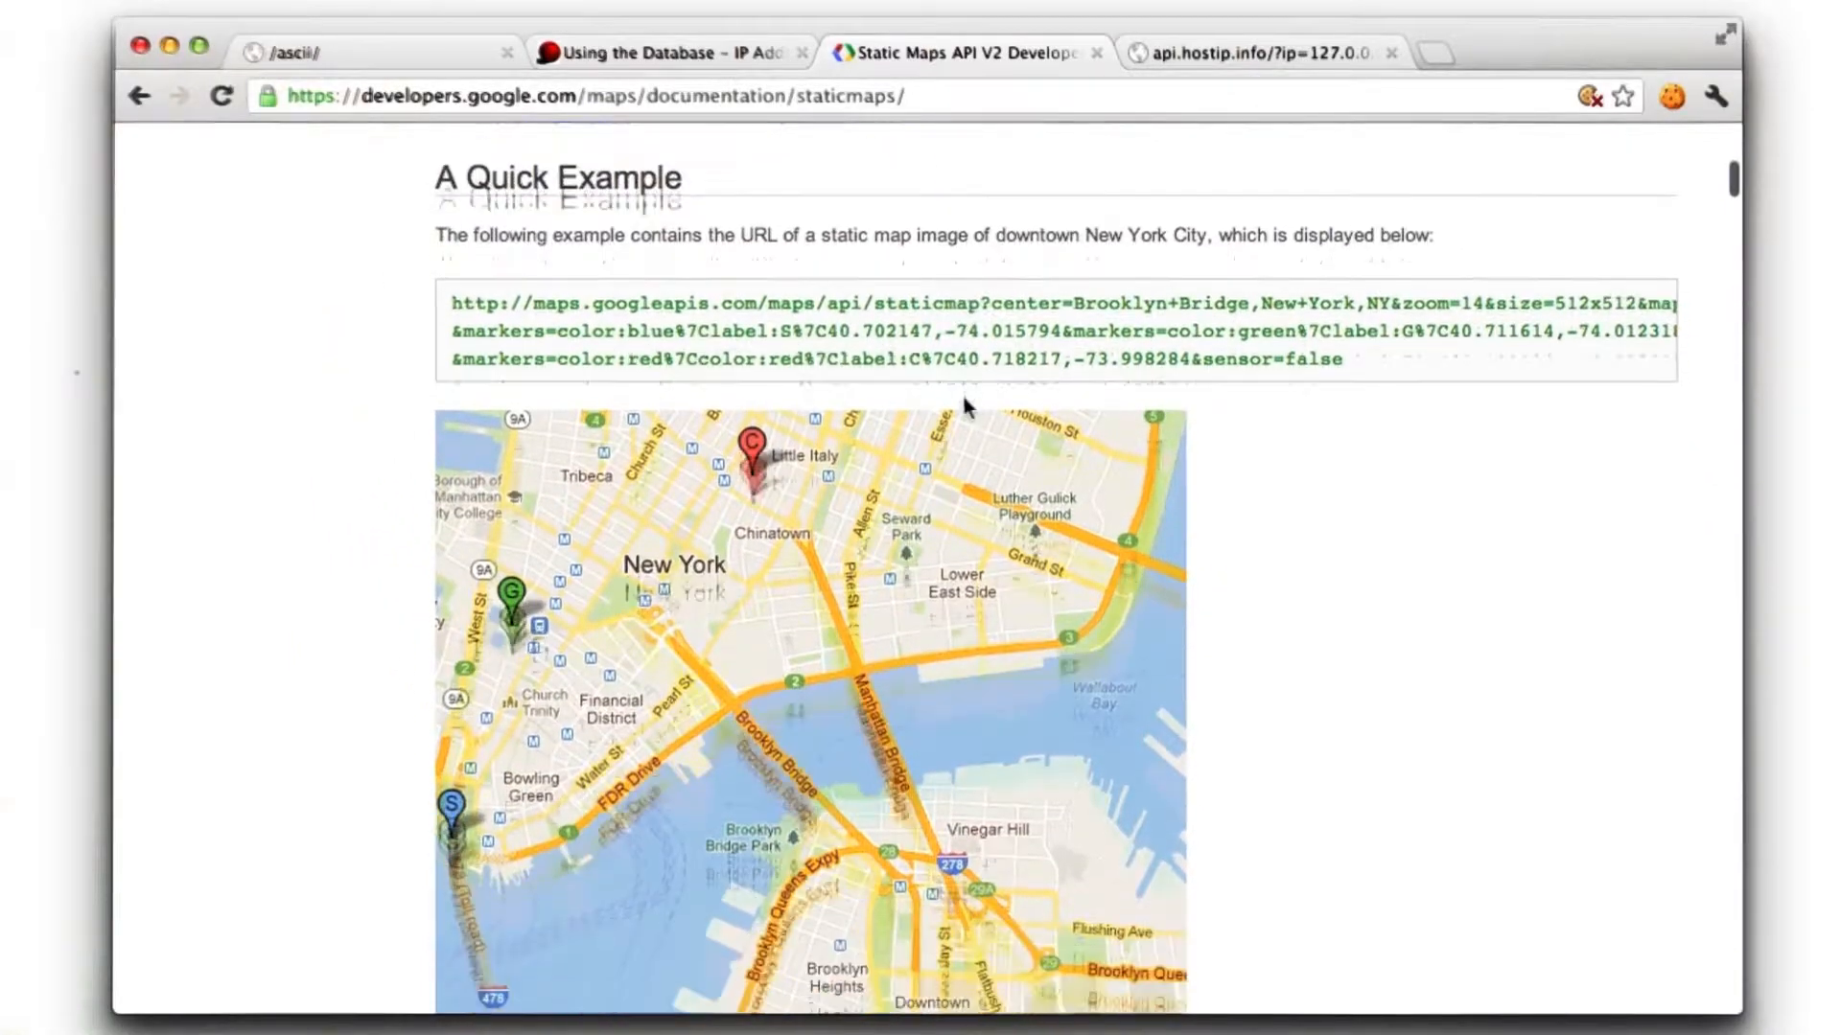
Add comments '# find which arts have coords' and '# if we have any arts coords', then start a for loop
scroll("down", 3)
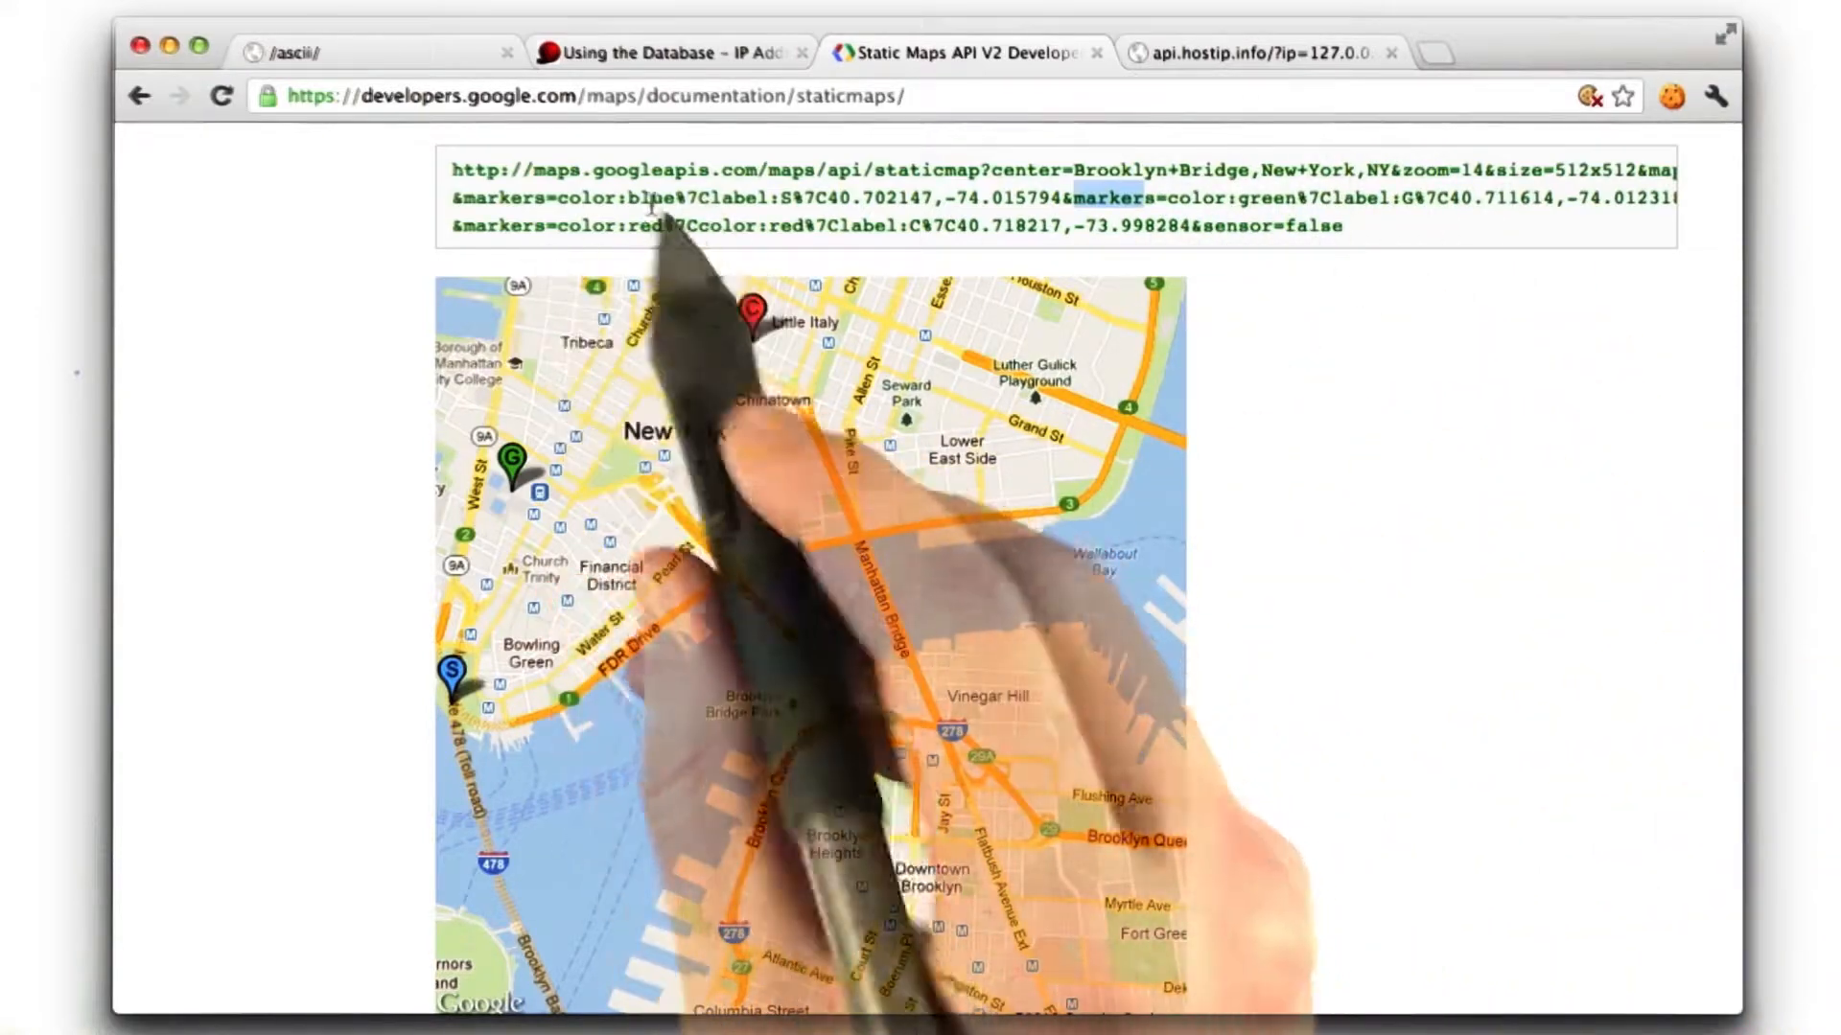
mouse_move(1115, 265)
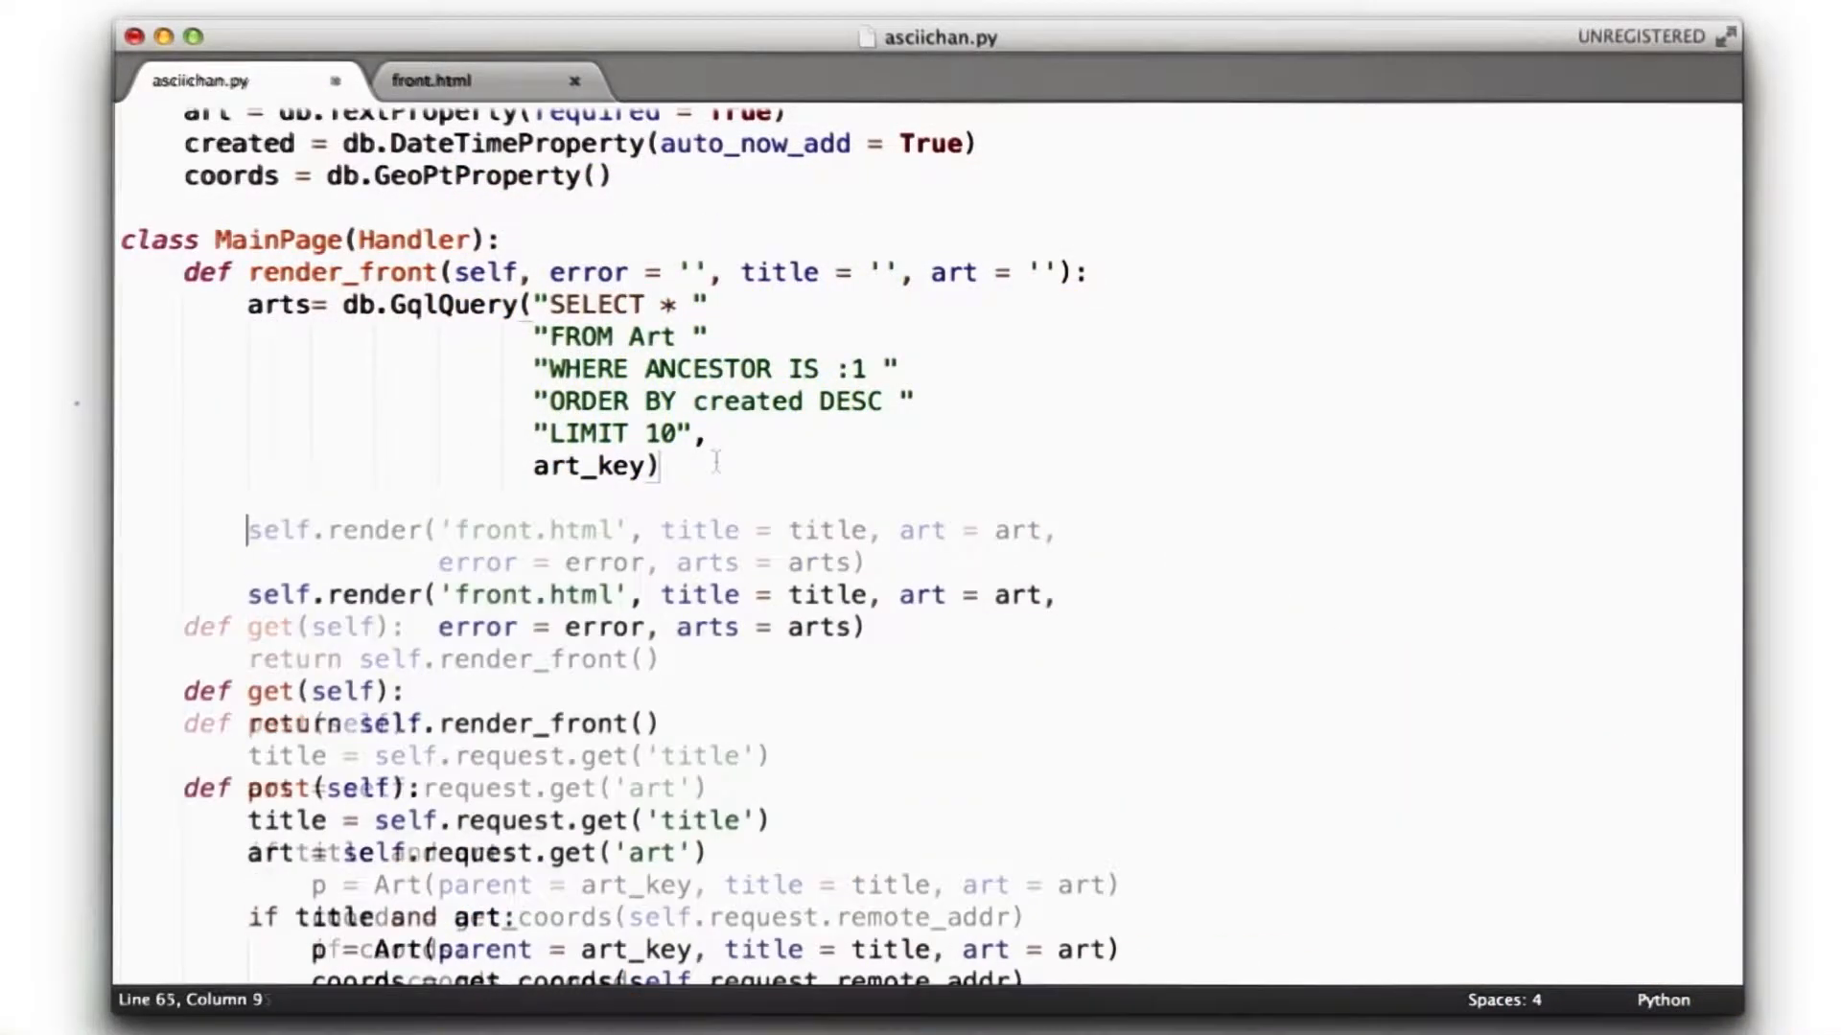
type("#")
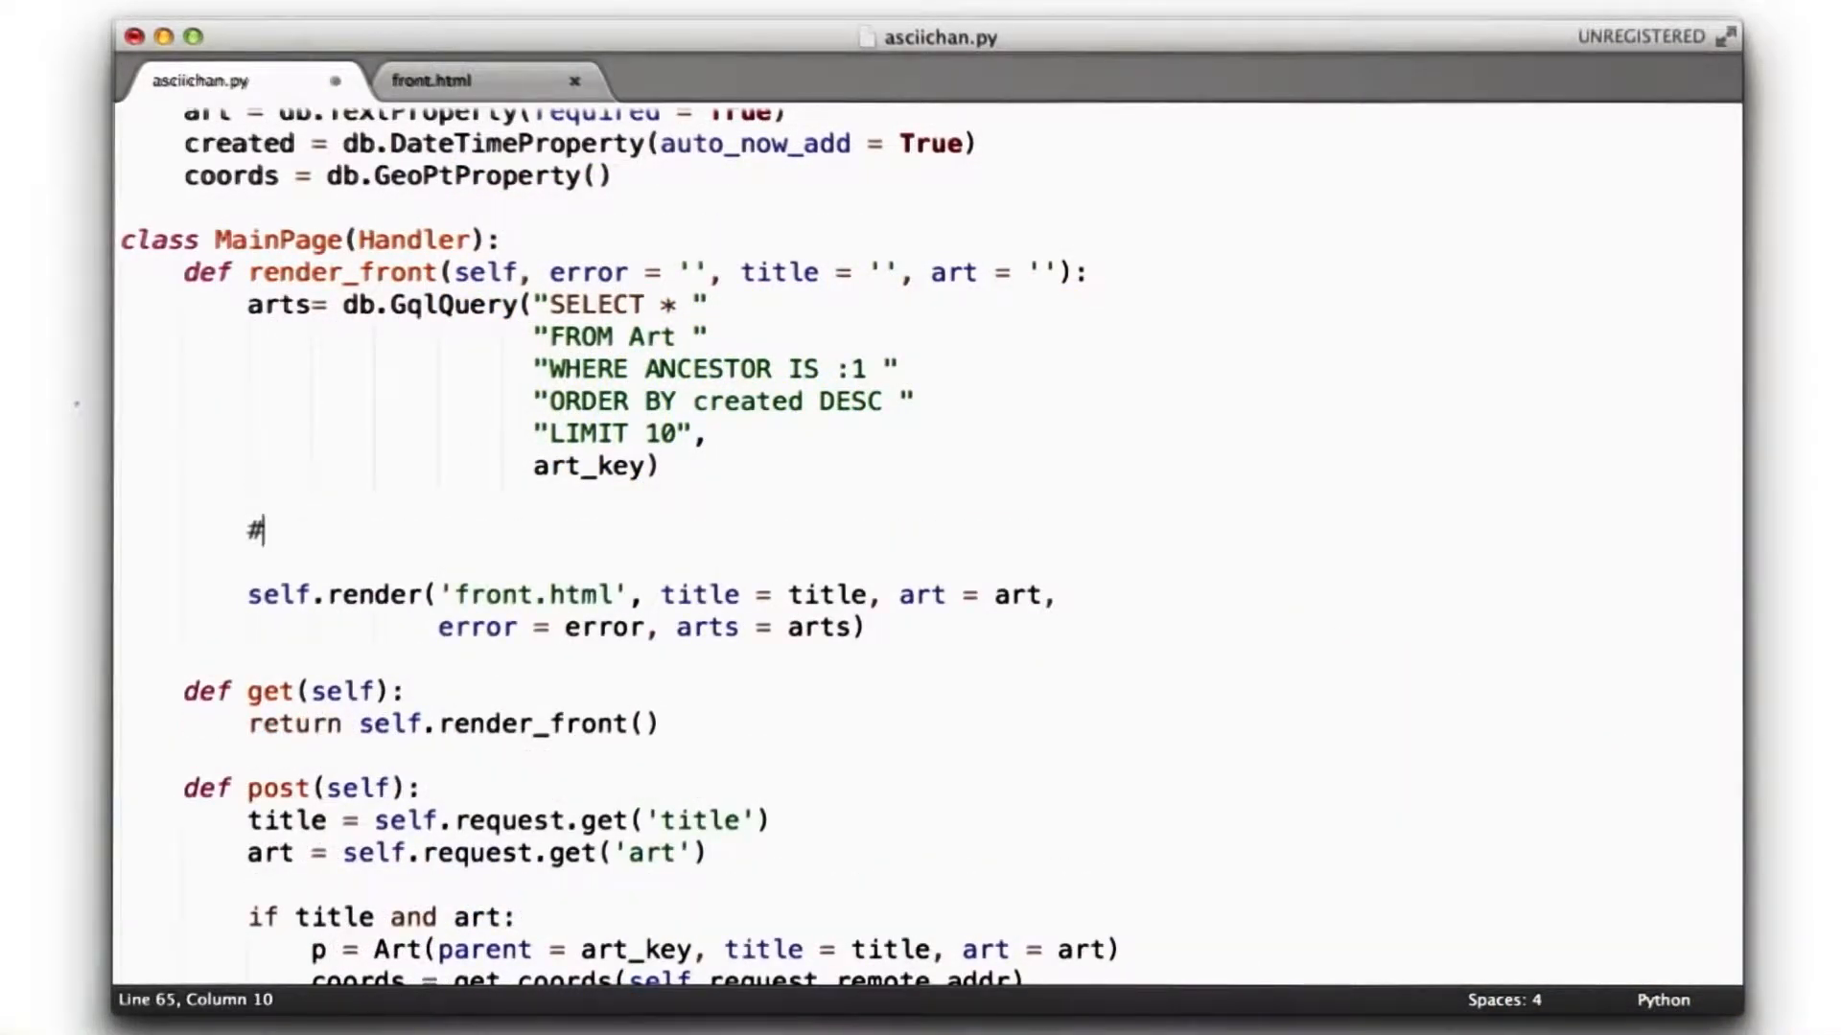
type("find which arts have coords")
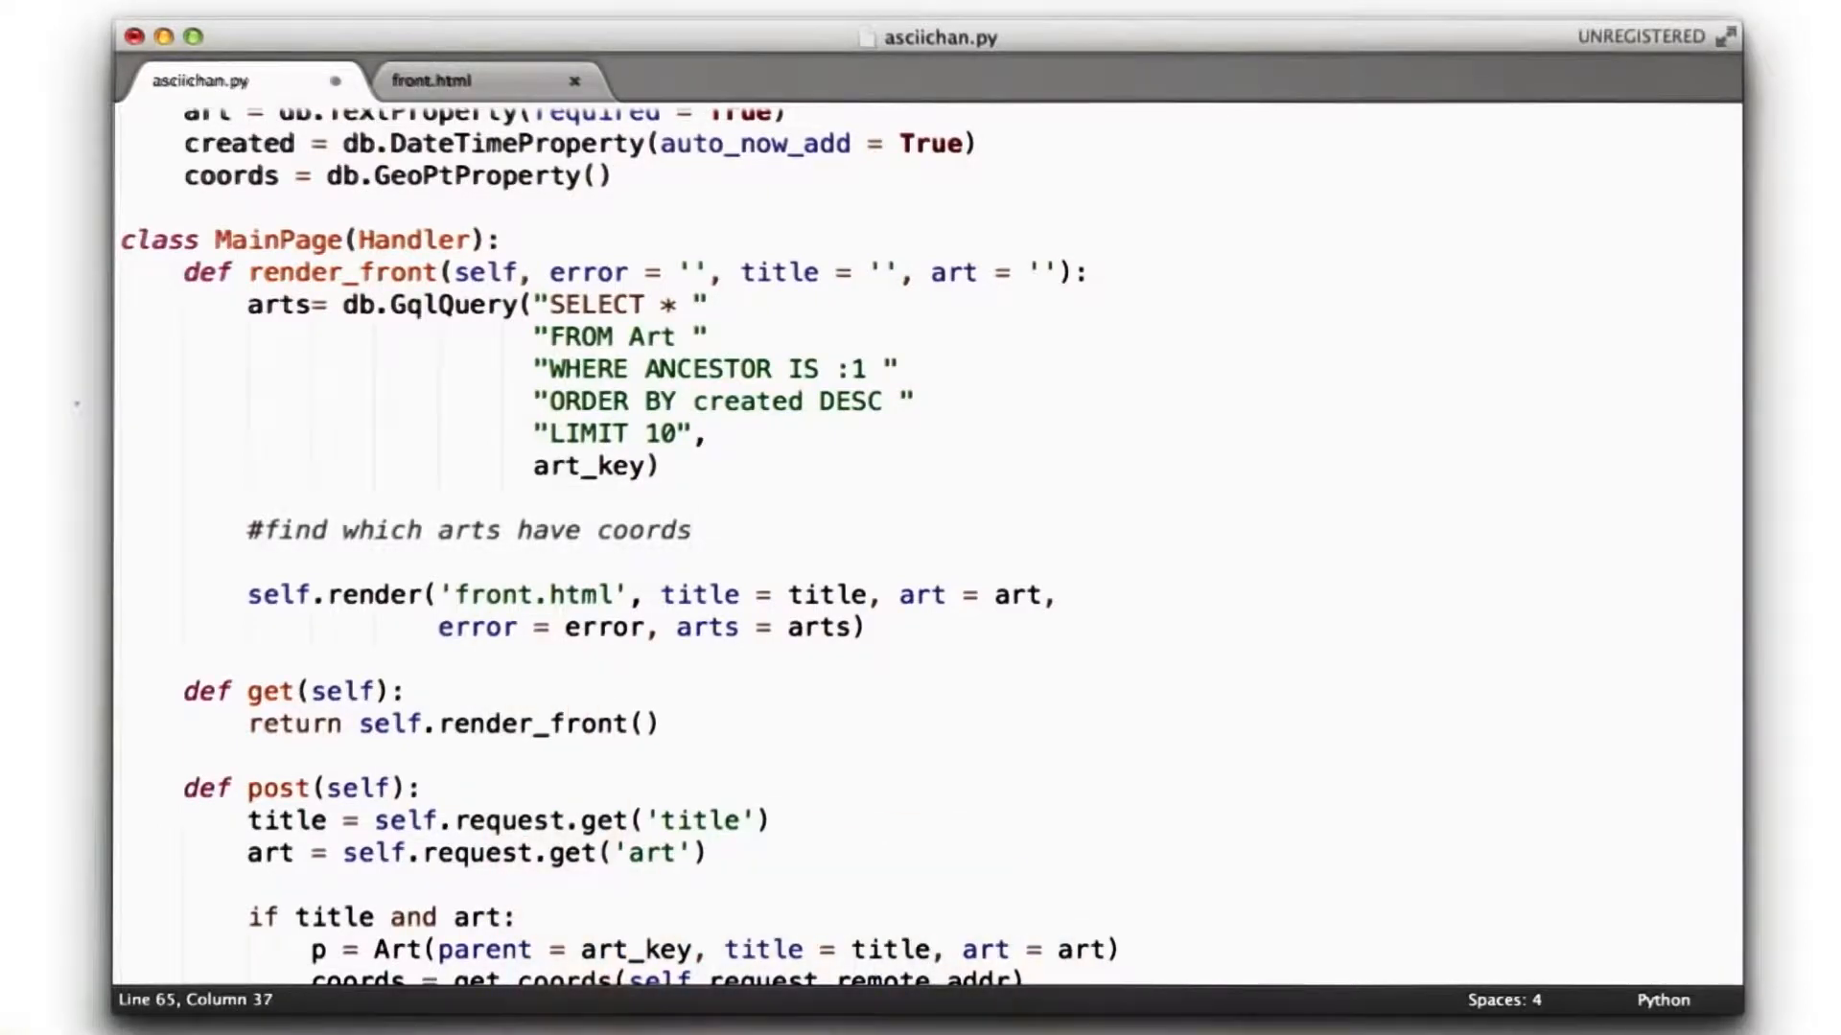
type("# if we")
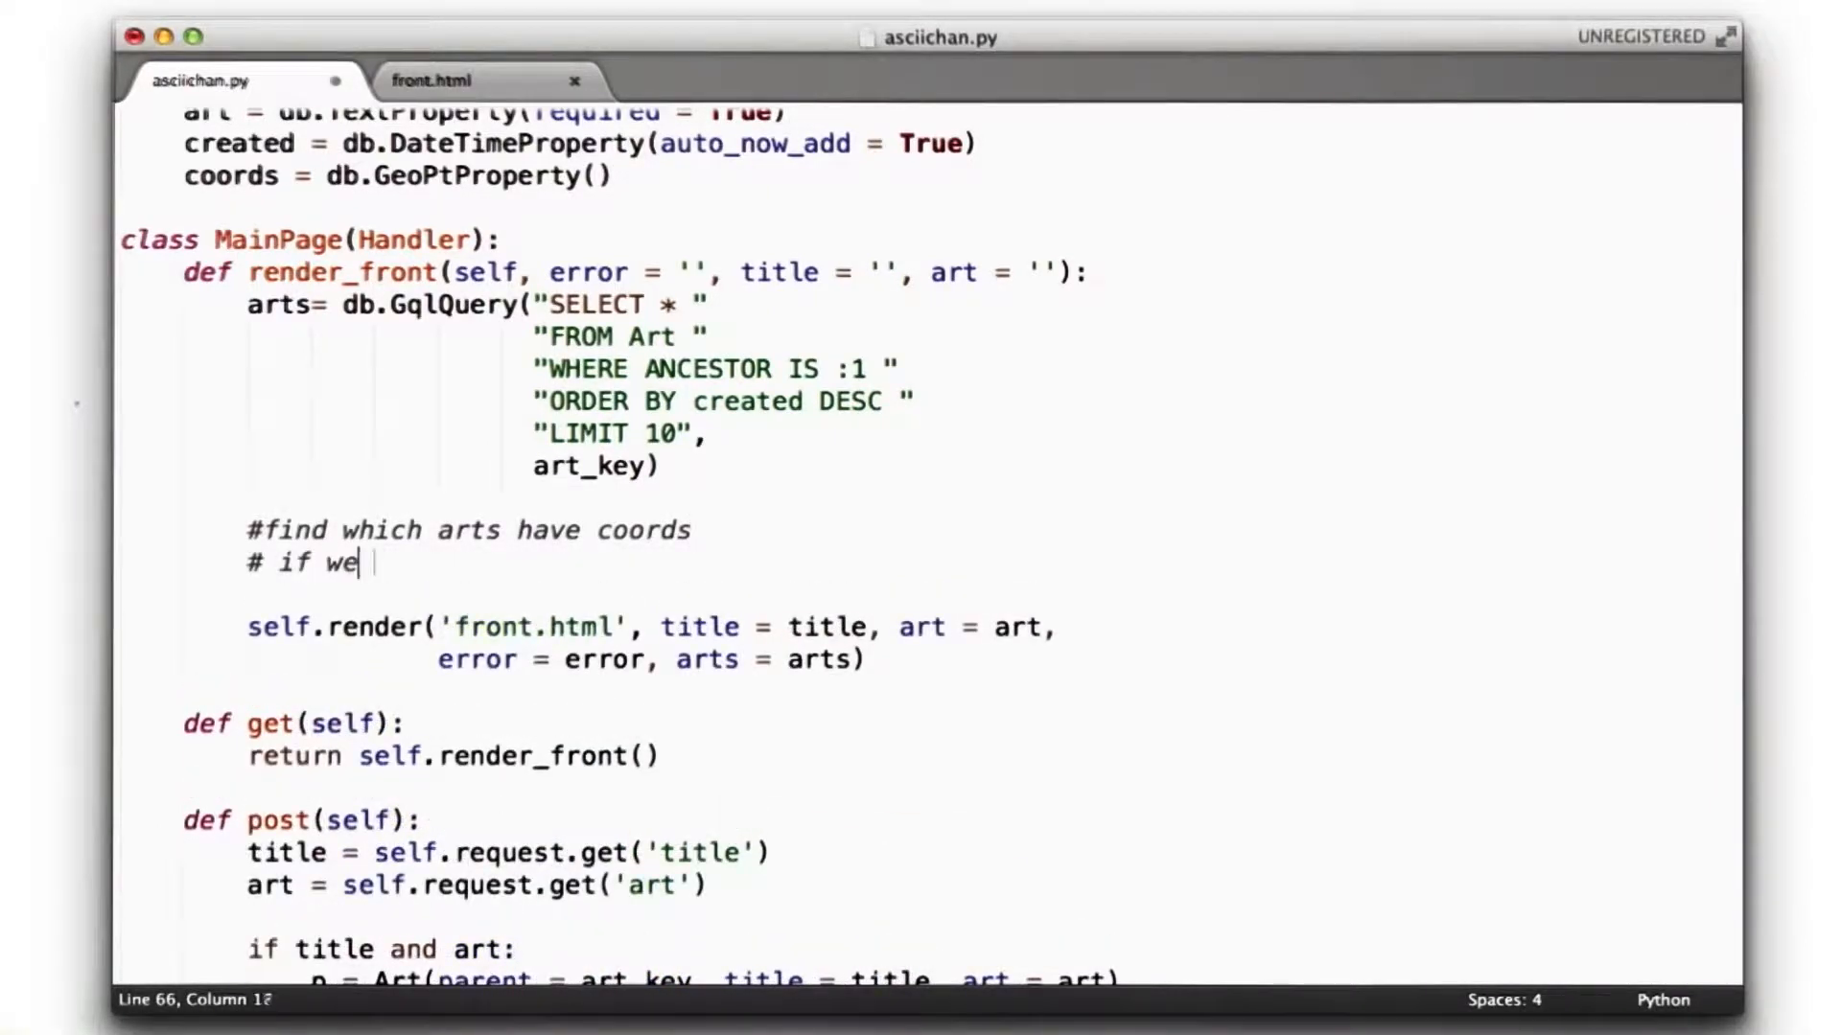
type("have any arts coords, make an image url")
type("#display the image url")
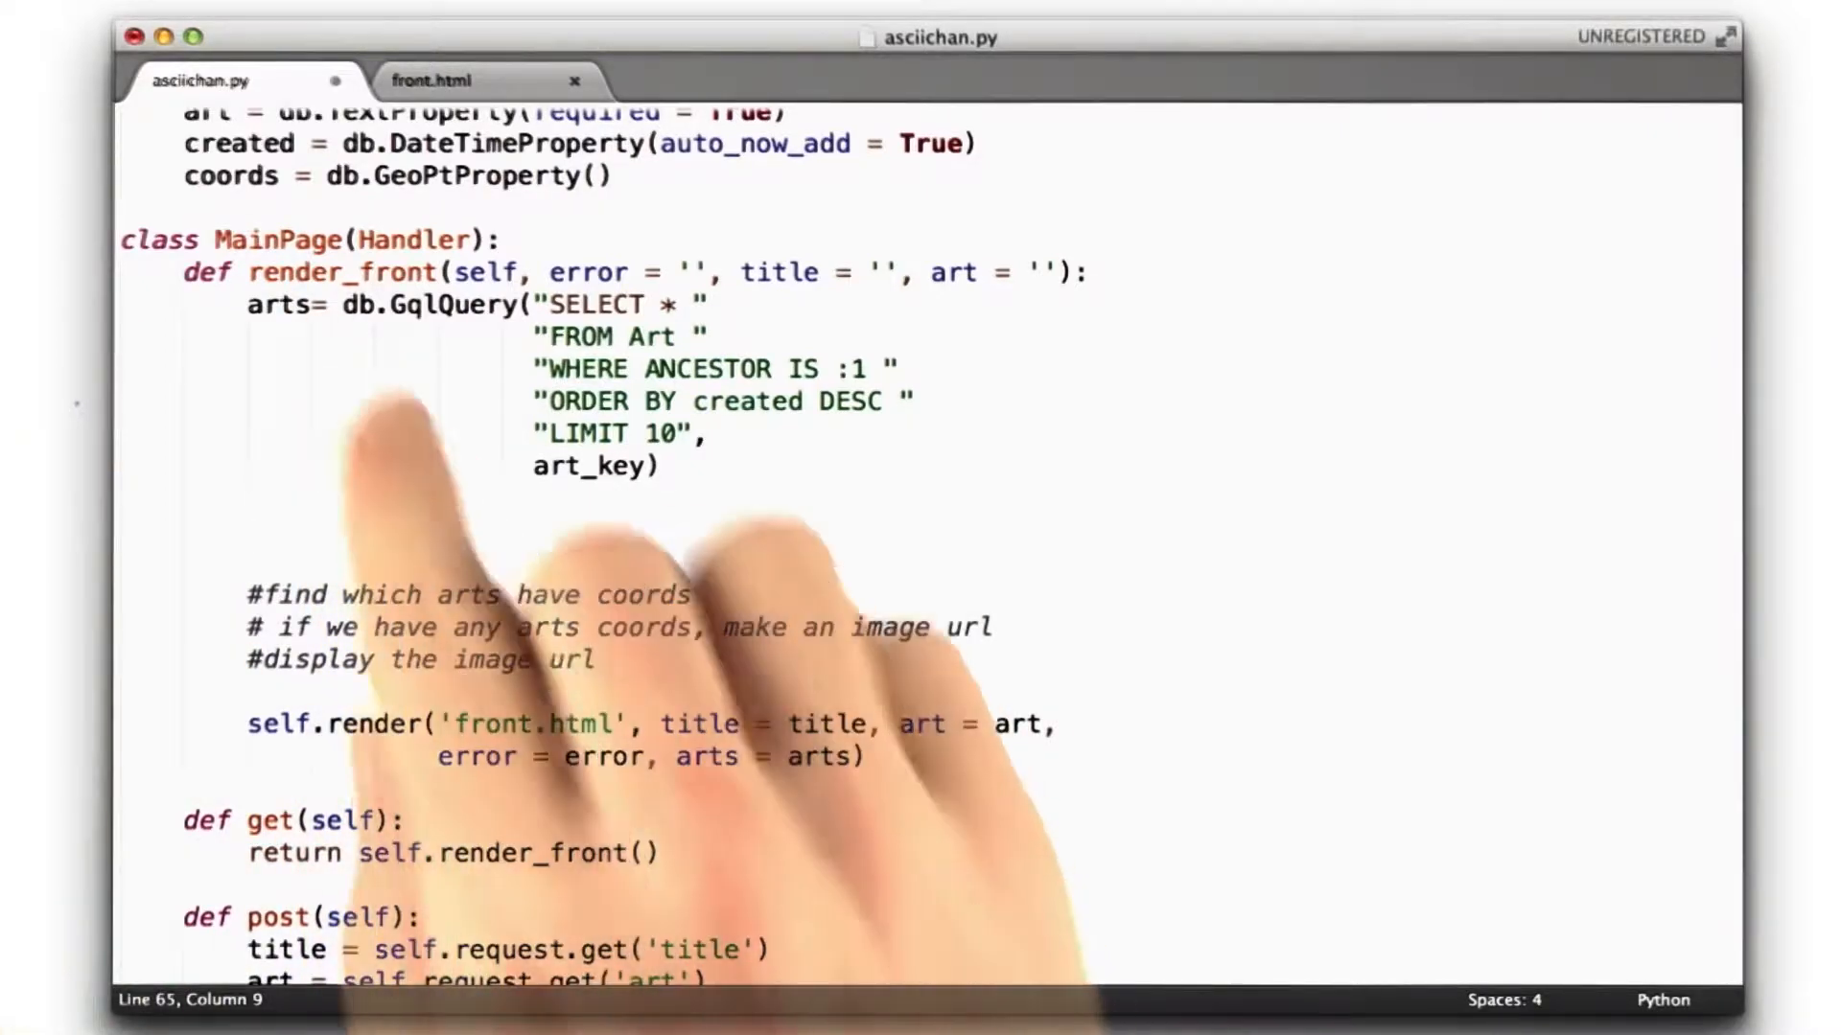
type("for a in arts:")
type("points.appen")
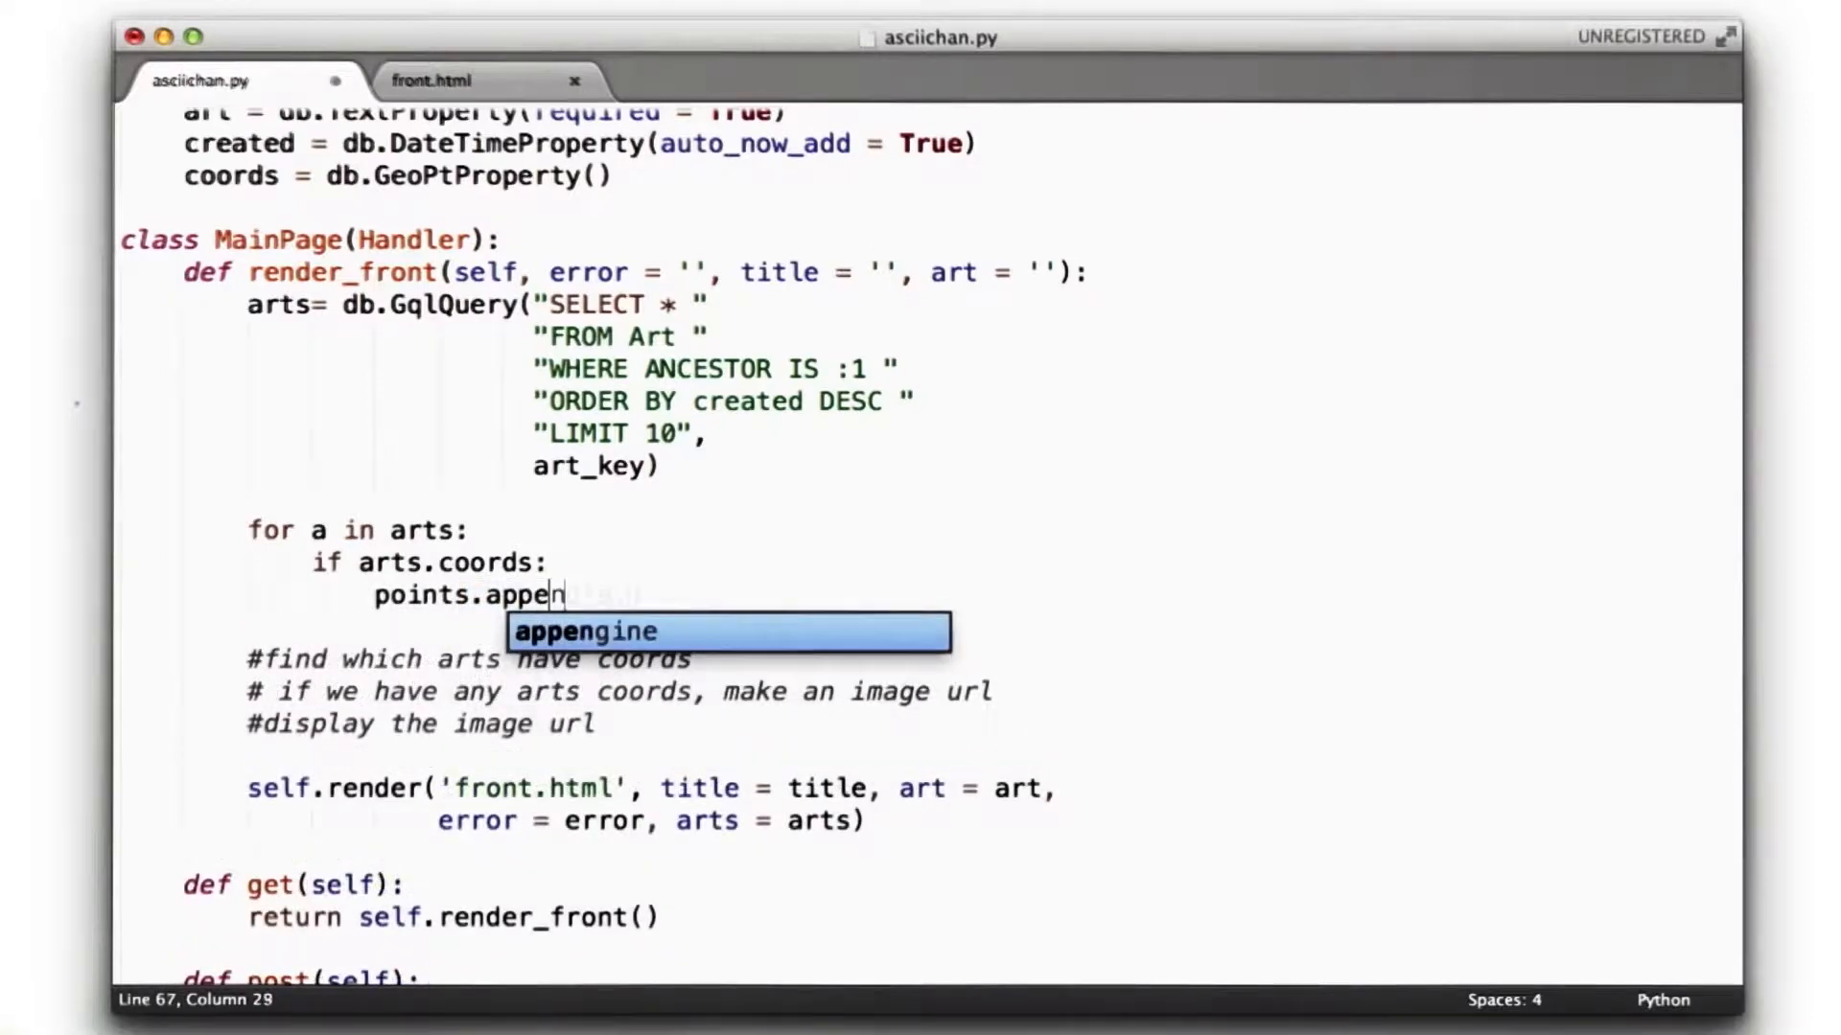
Dismiss the autocomplete suggestion while finishing the points-collecting loop
key("Tab")
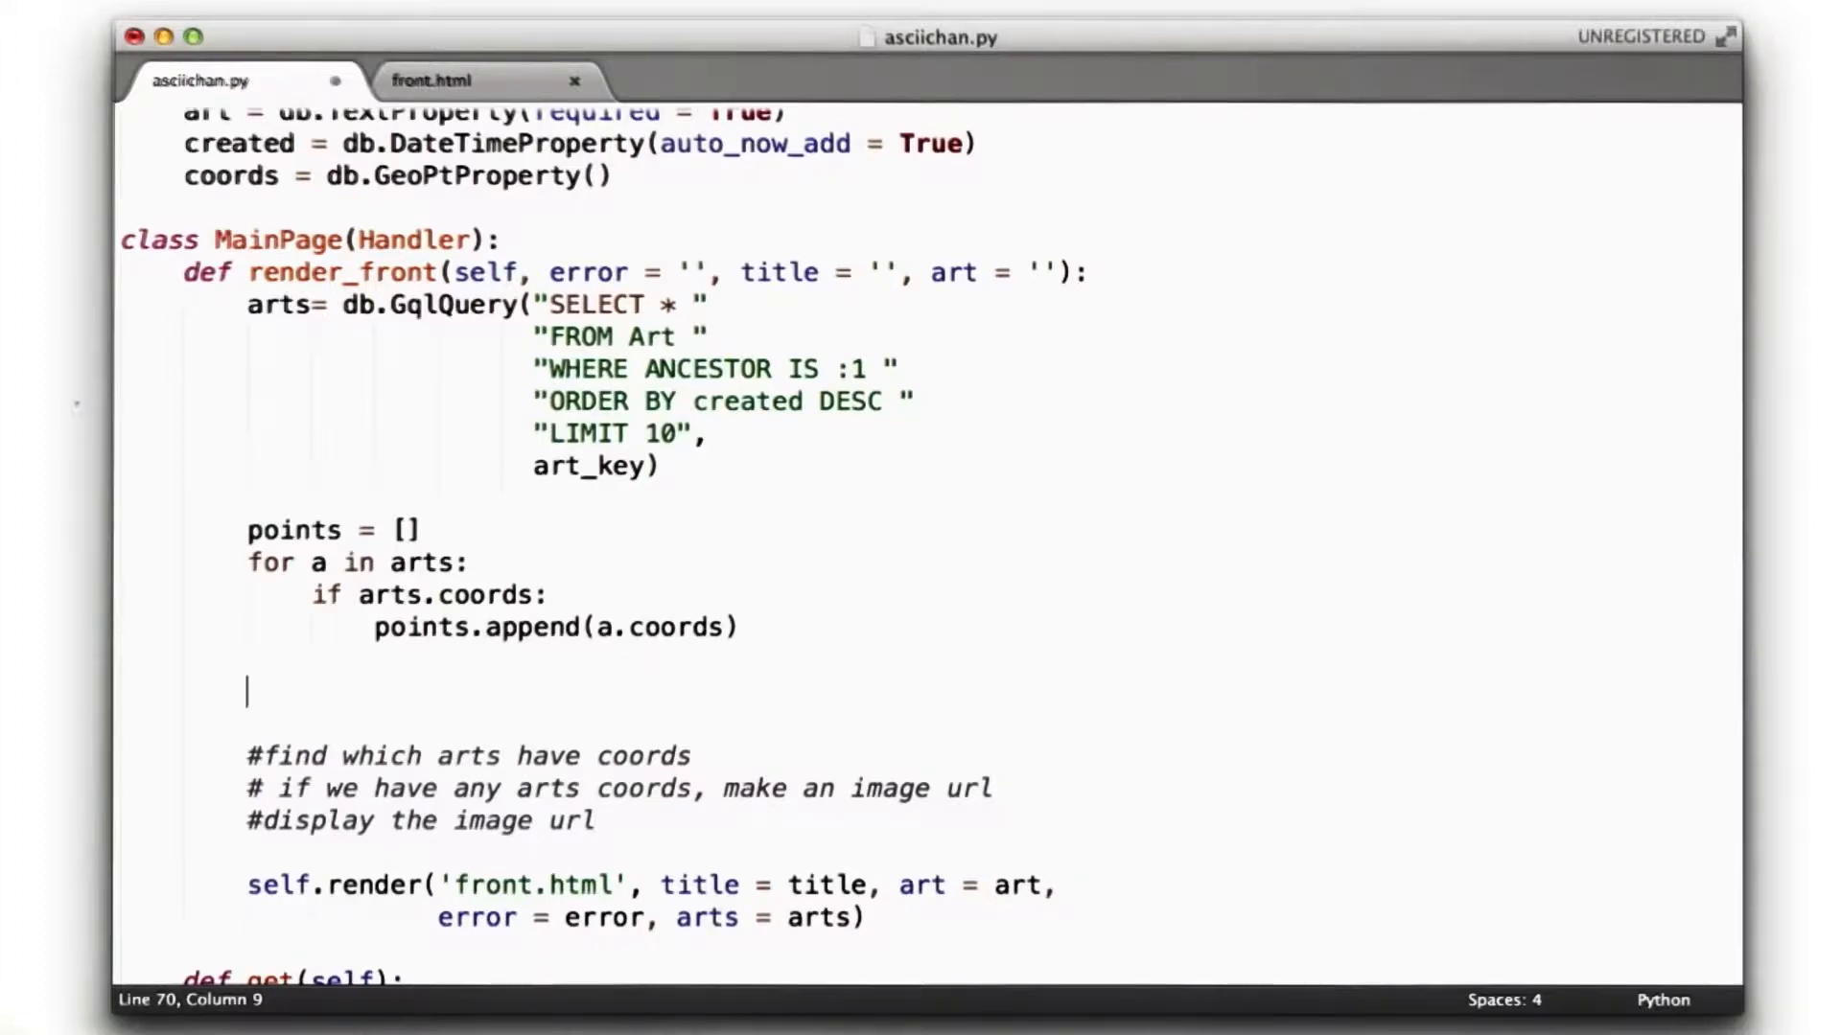
Write points = filter(None, (a.coords for a in arts)), replacing the for loop, and save
type("points = filter(None, (a.")
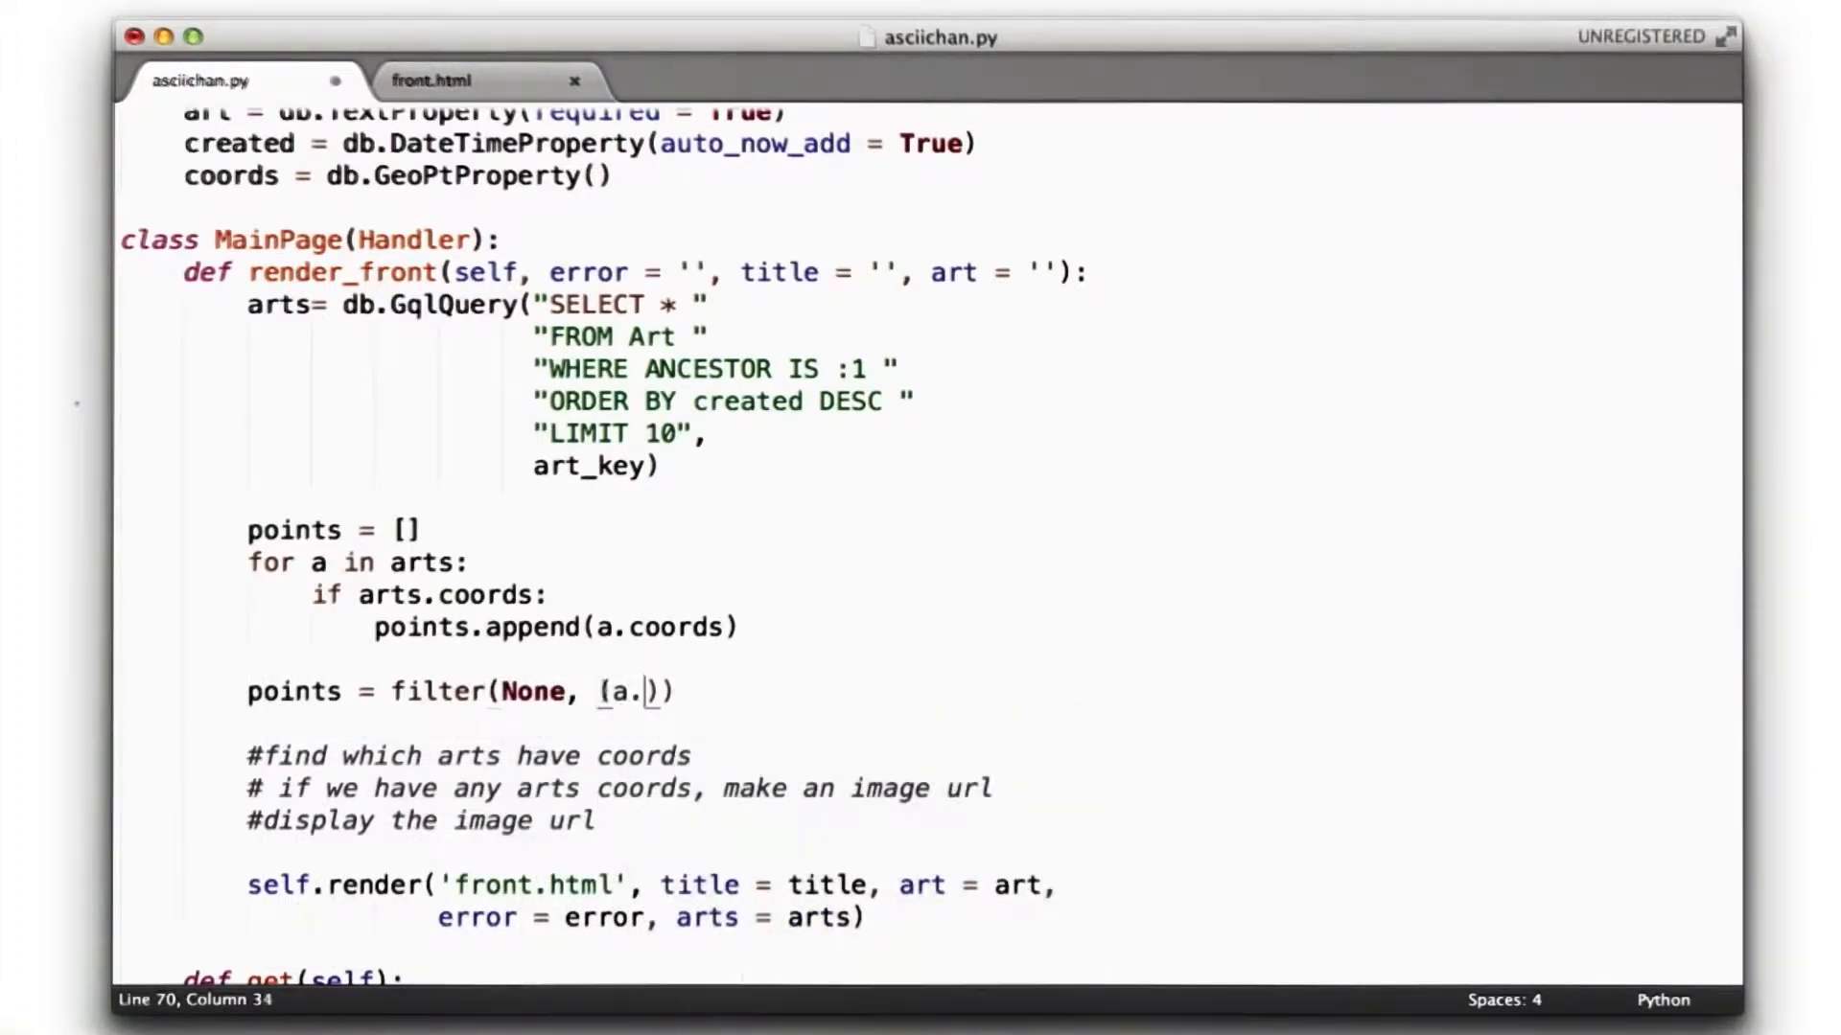
type("coords for a")
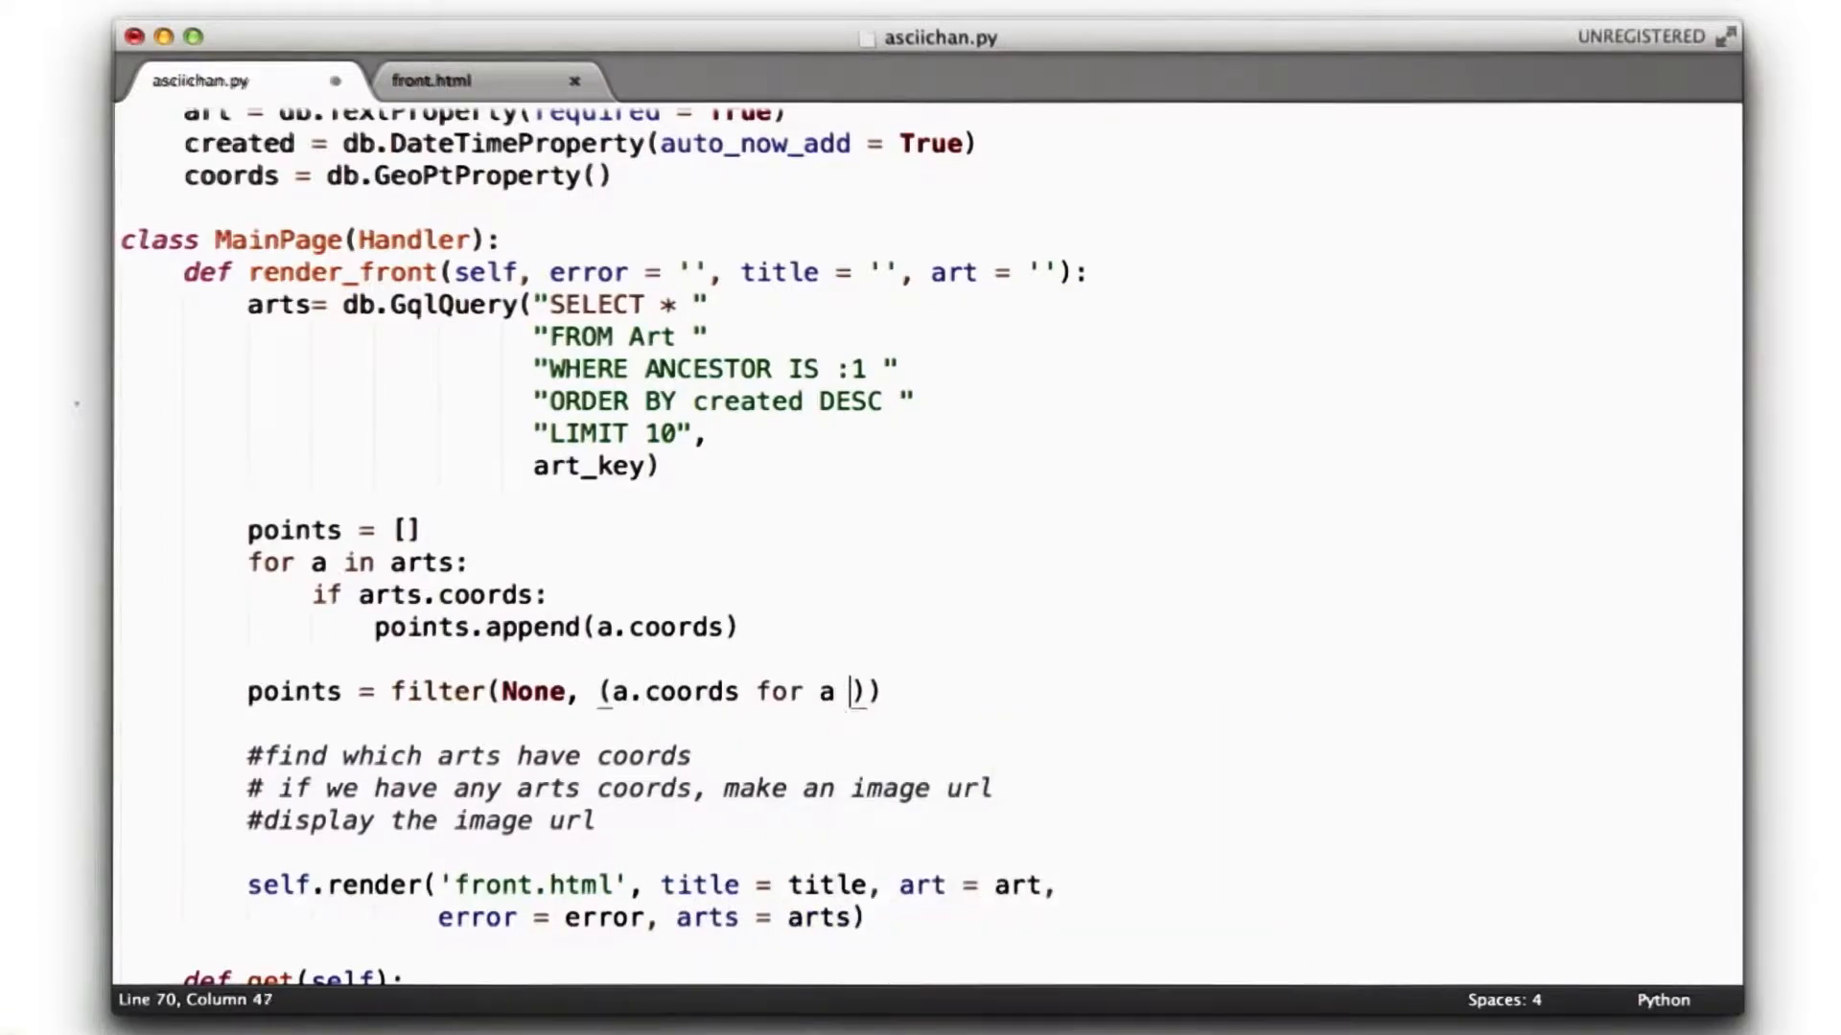
type("in arts")
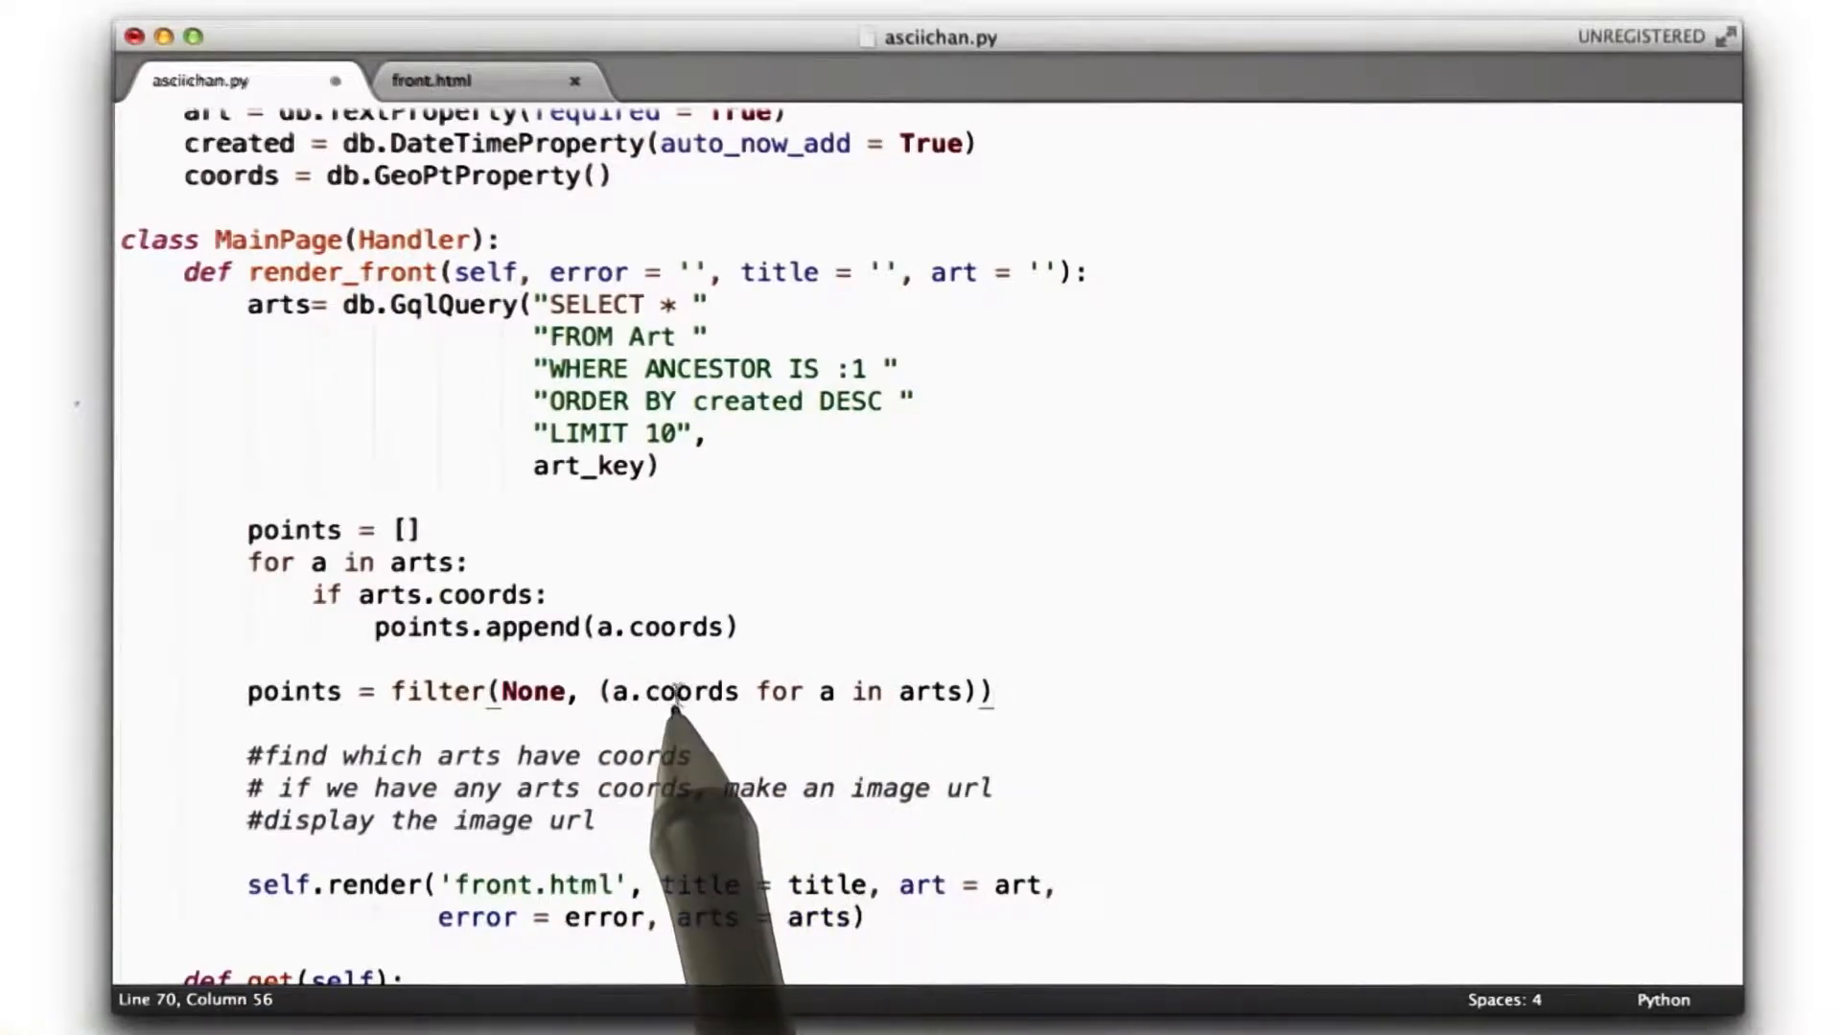
mouse_move(411, 728)
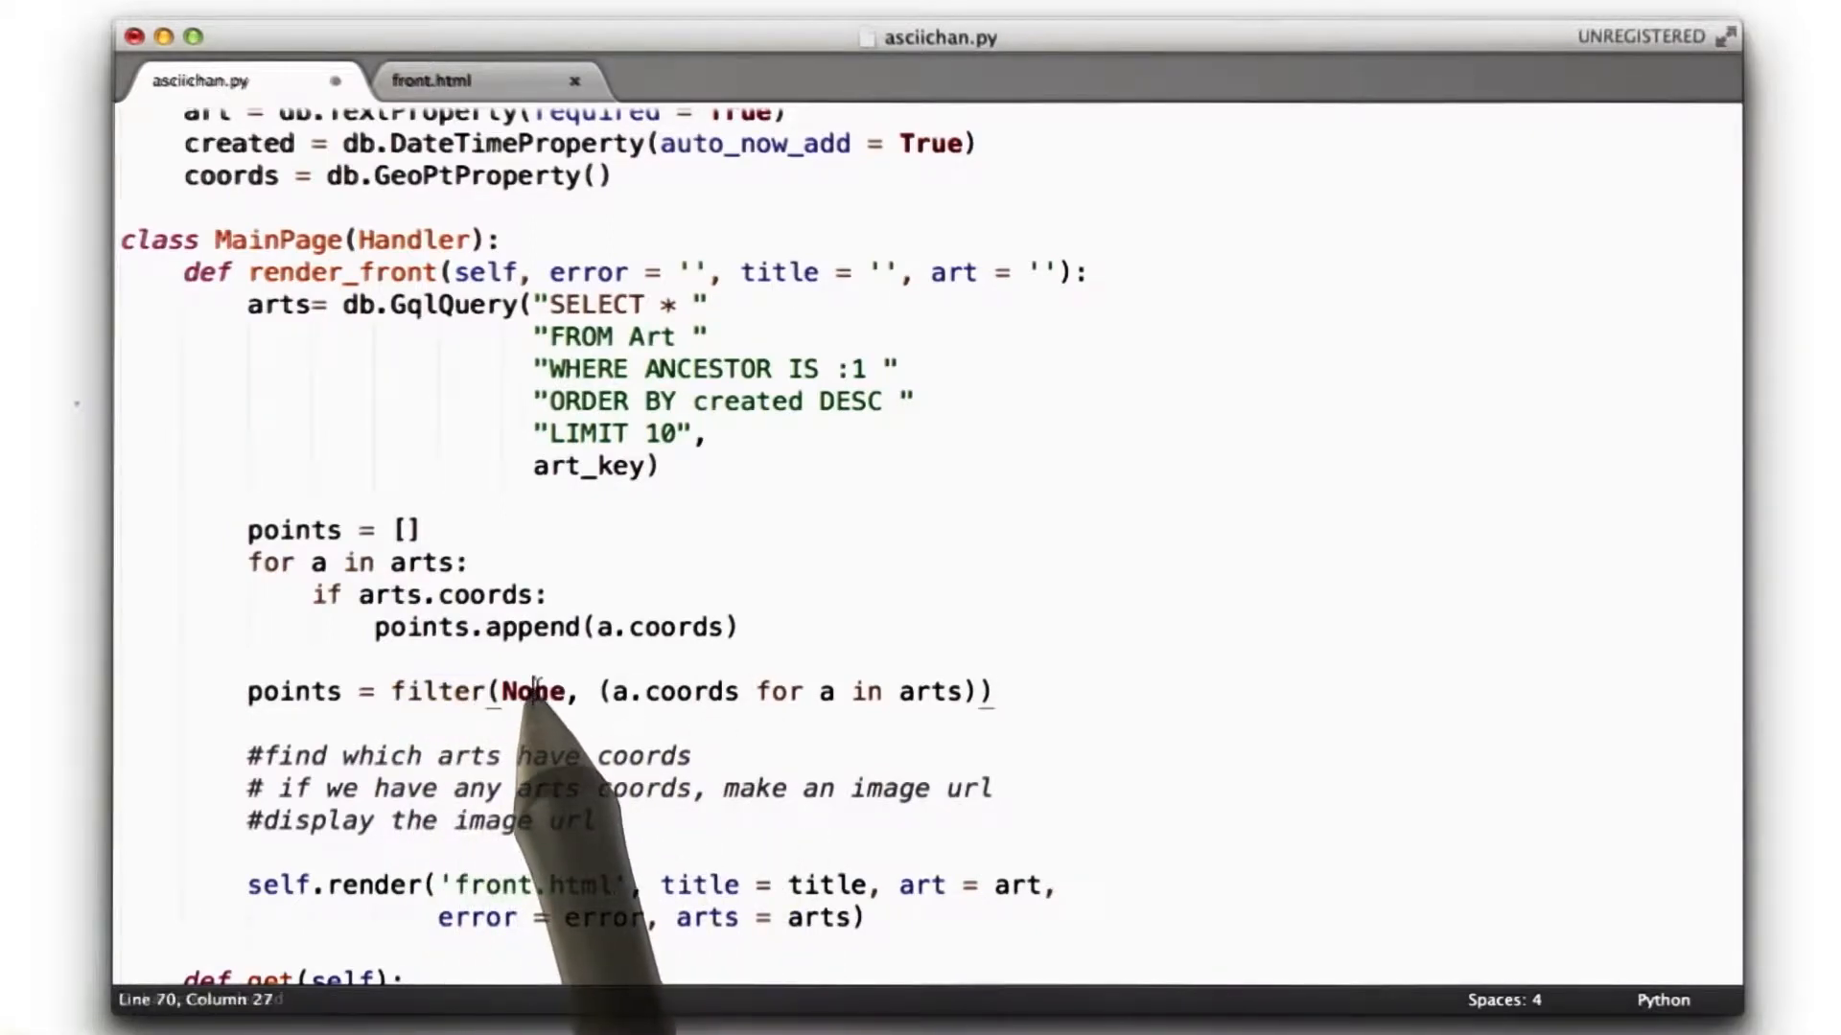
double_click(531, 691)
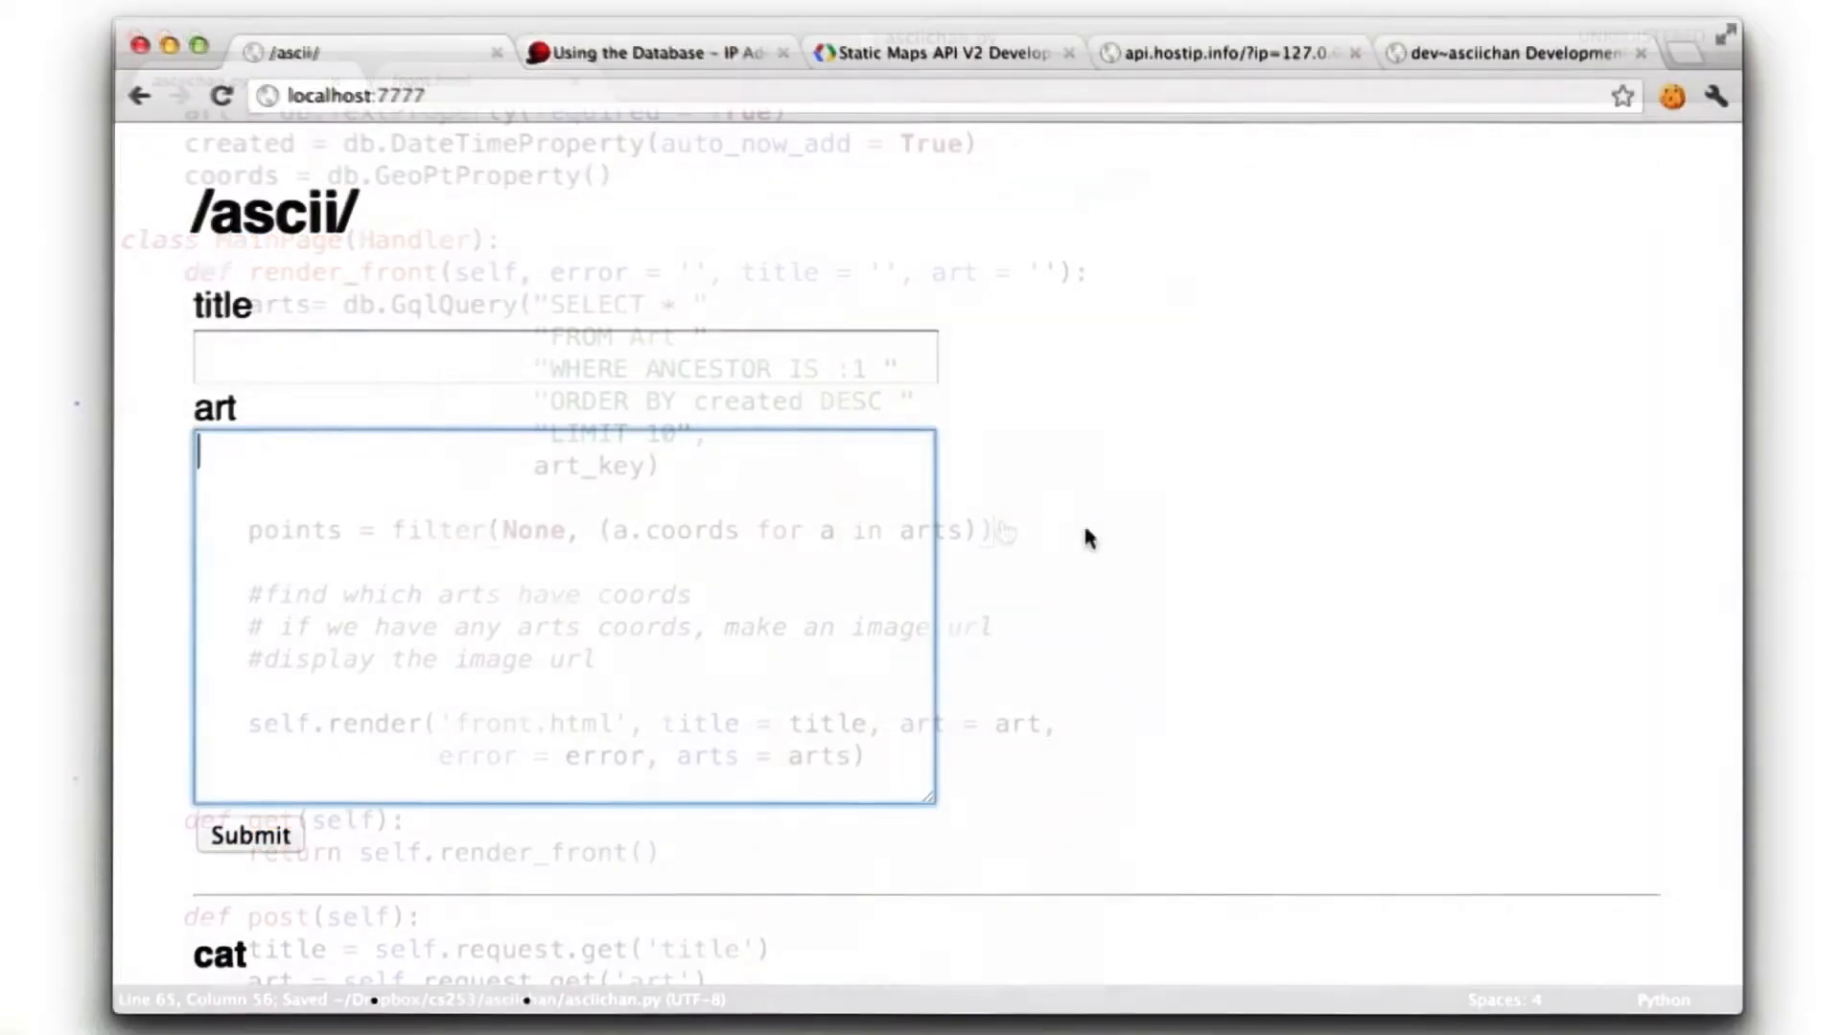
scroll("down", 3)
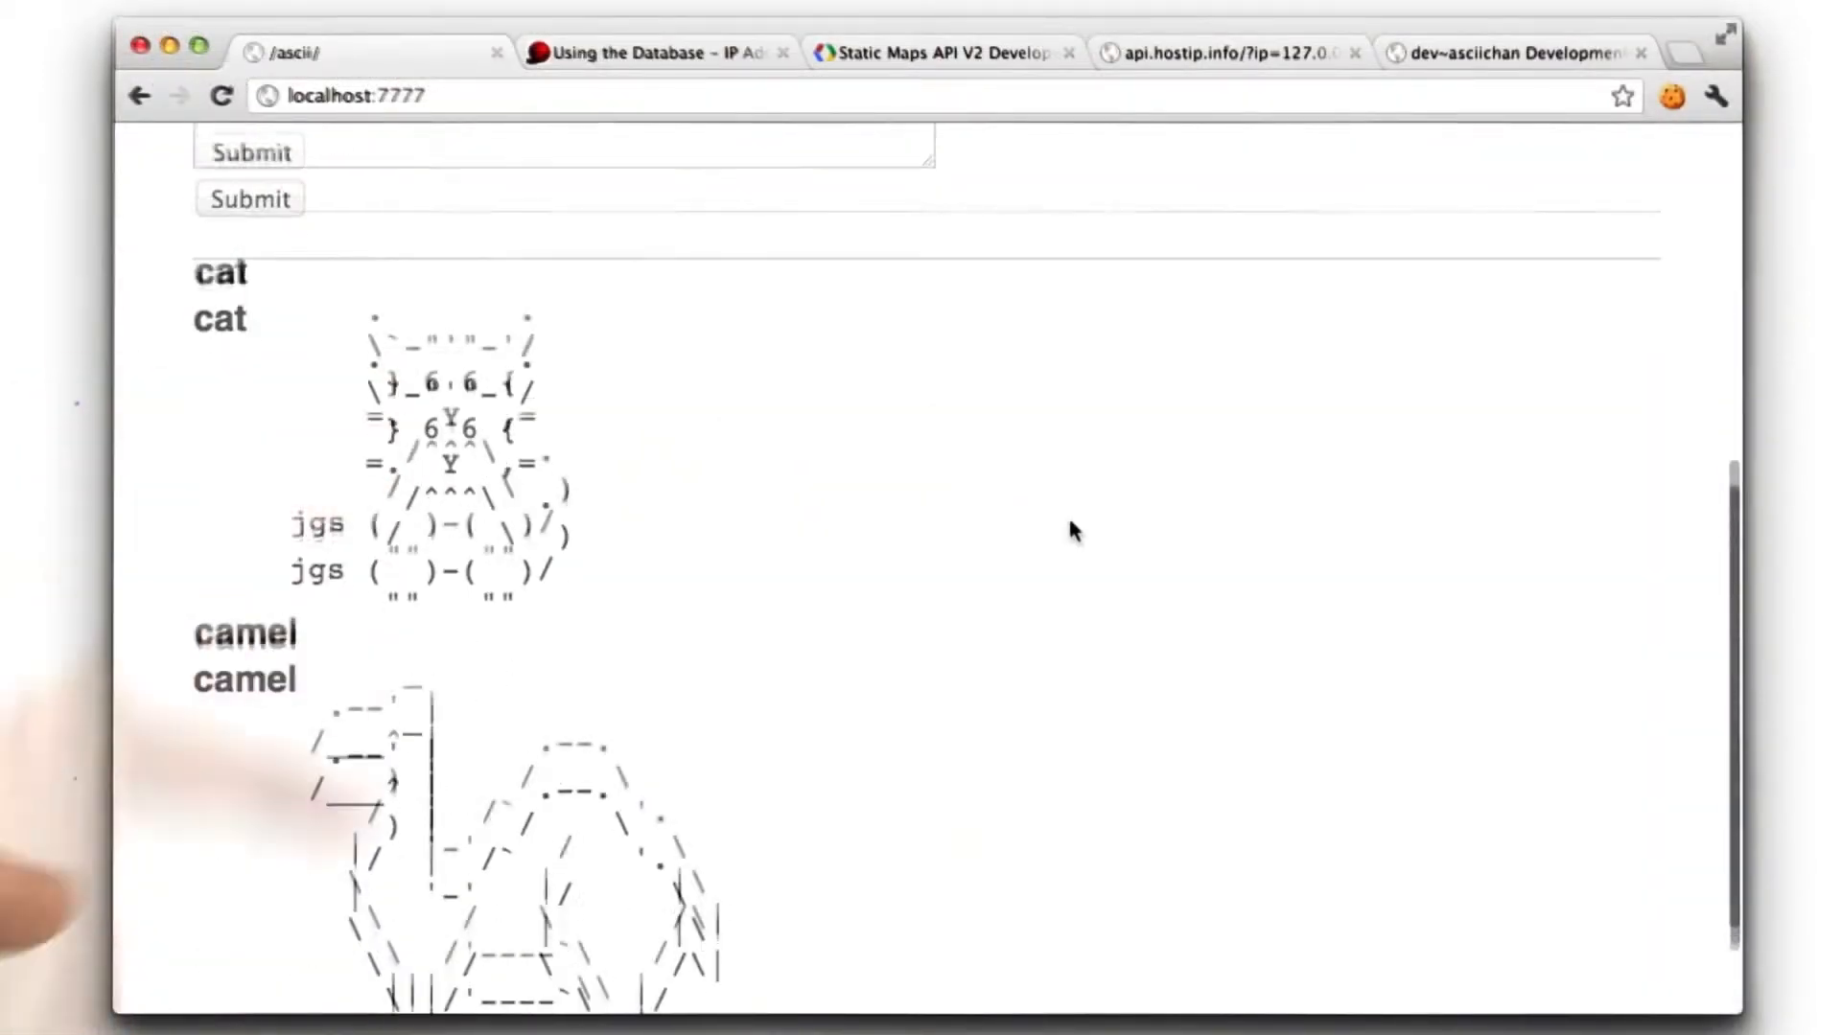
scroll("down", 3)
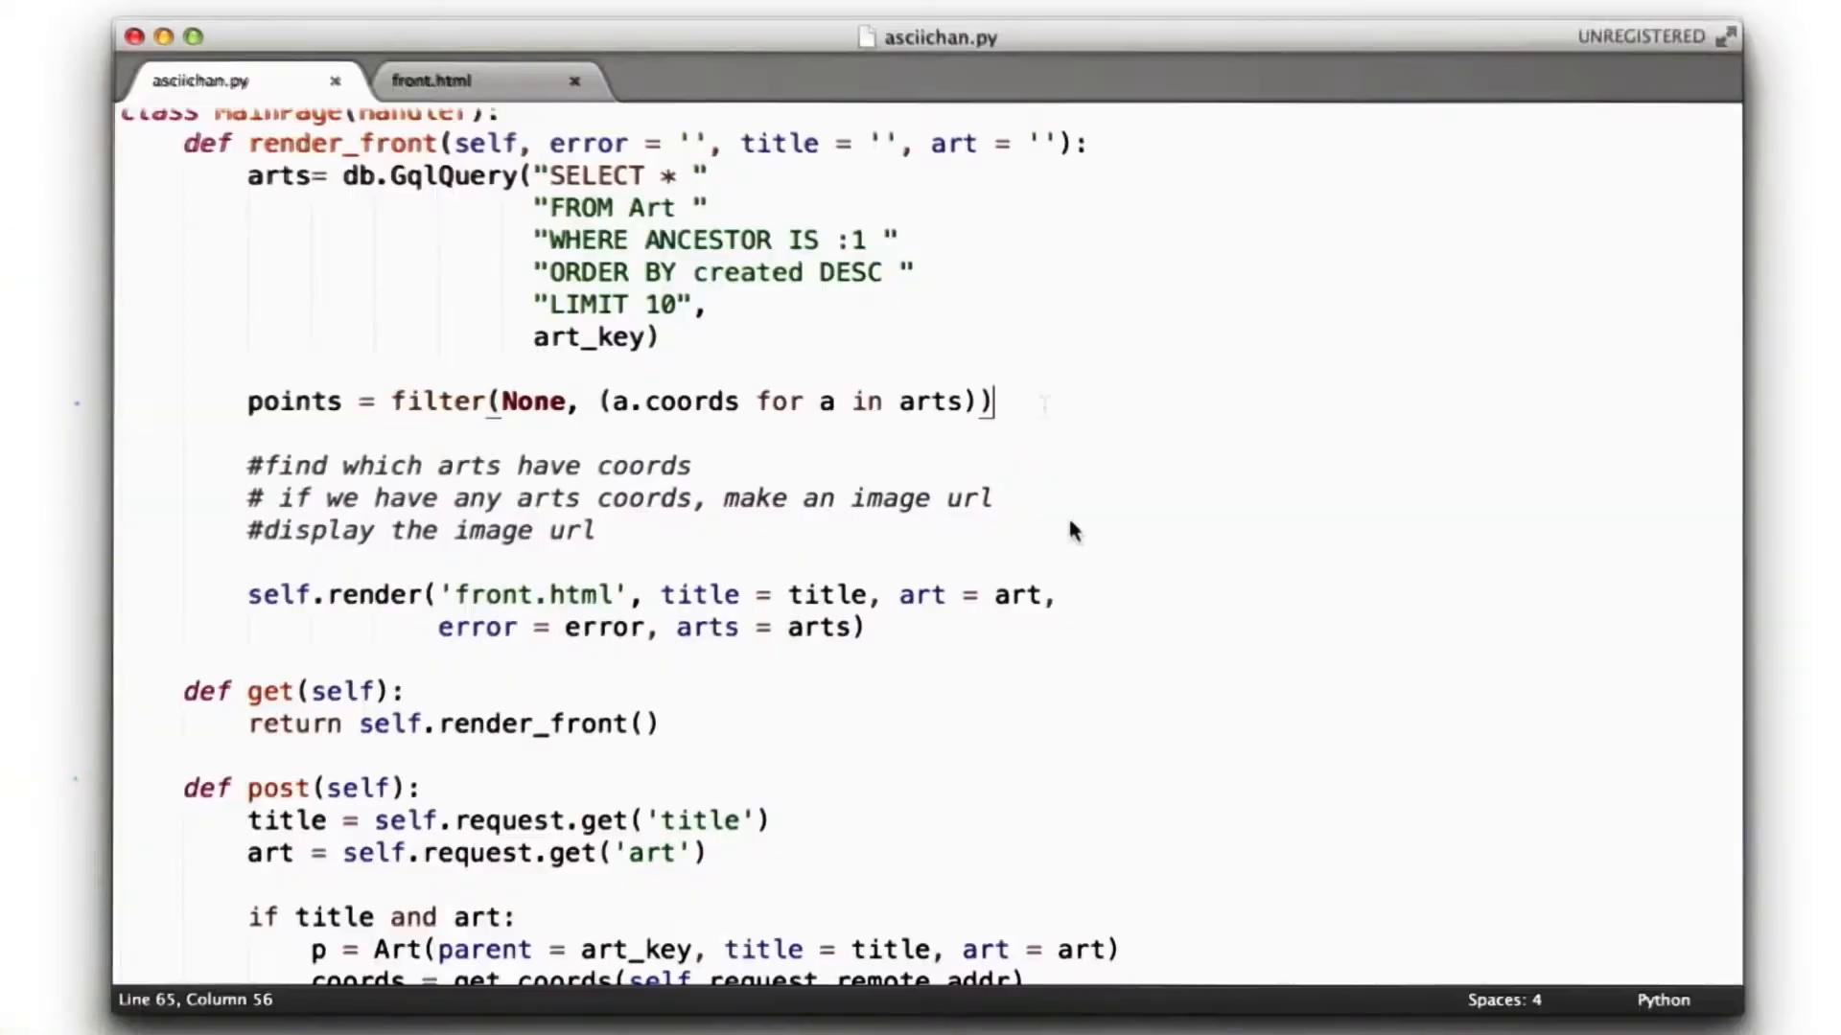
Add self.write(repr(points)), highlight uses of arts, and view the front.html template
type("self.write(repr(points))")
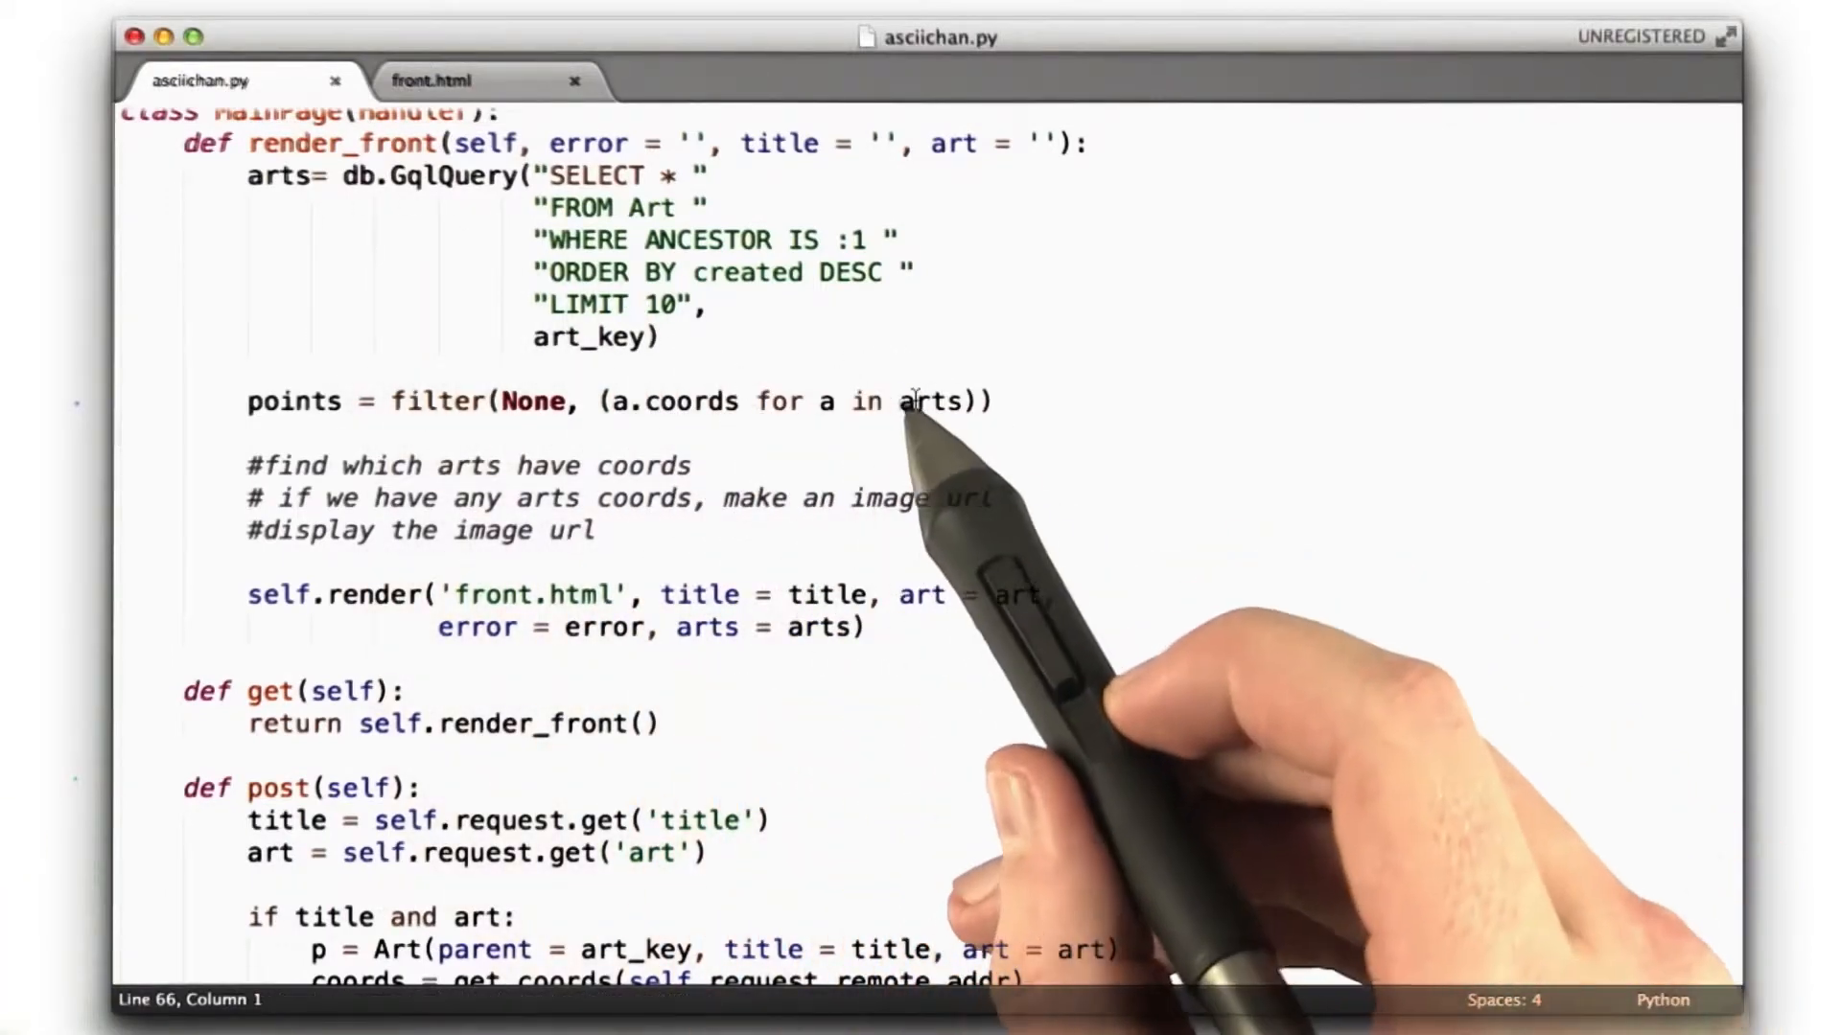
double_click(932, 400)
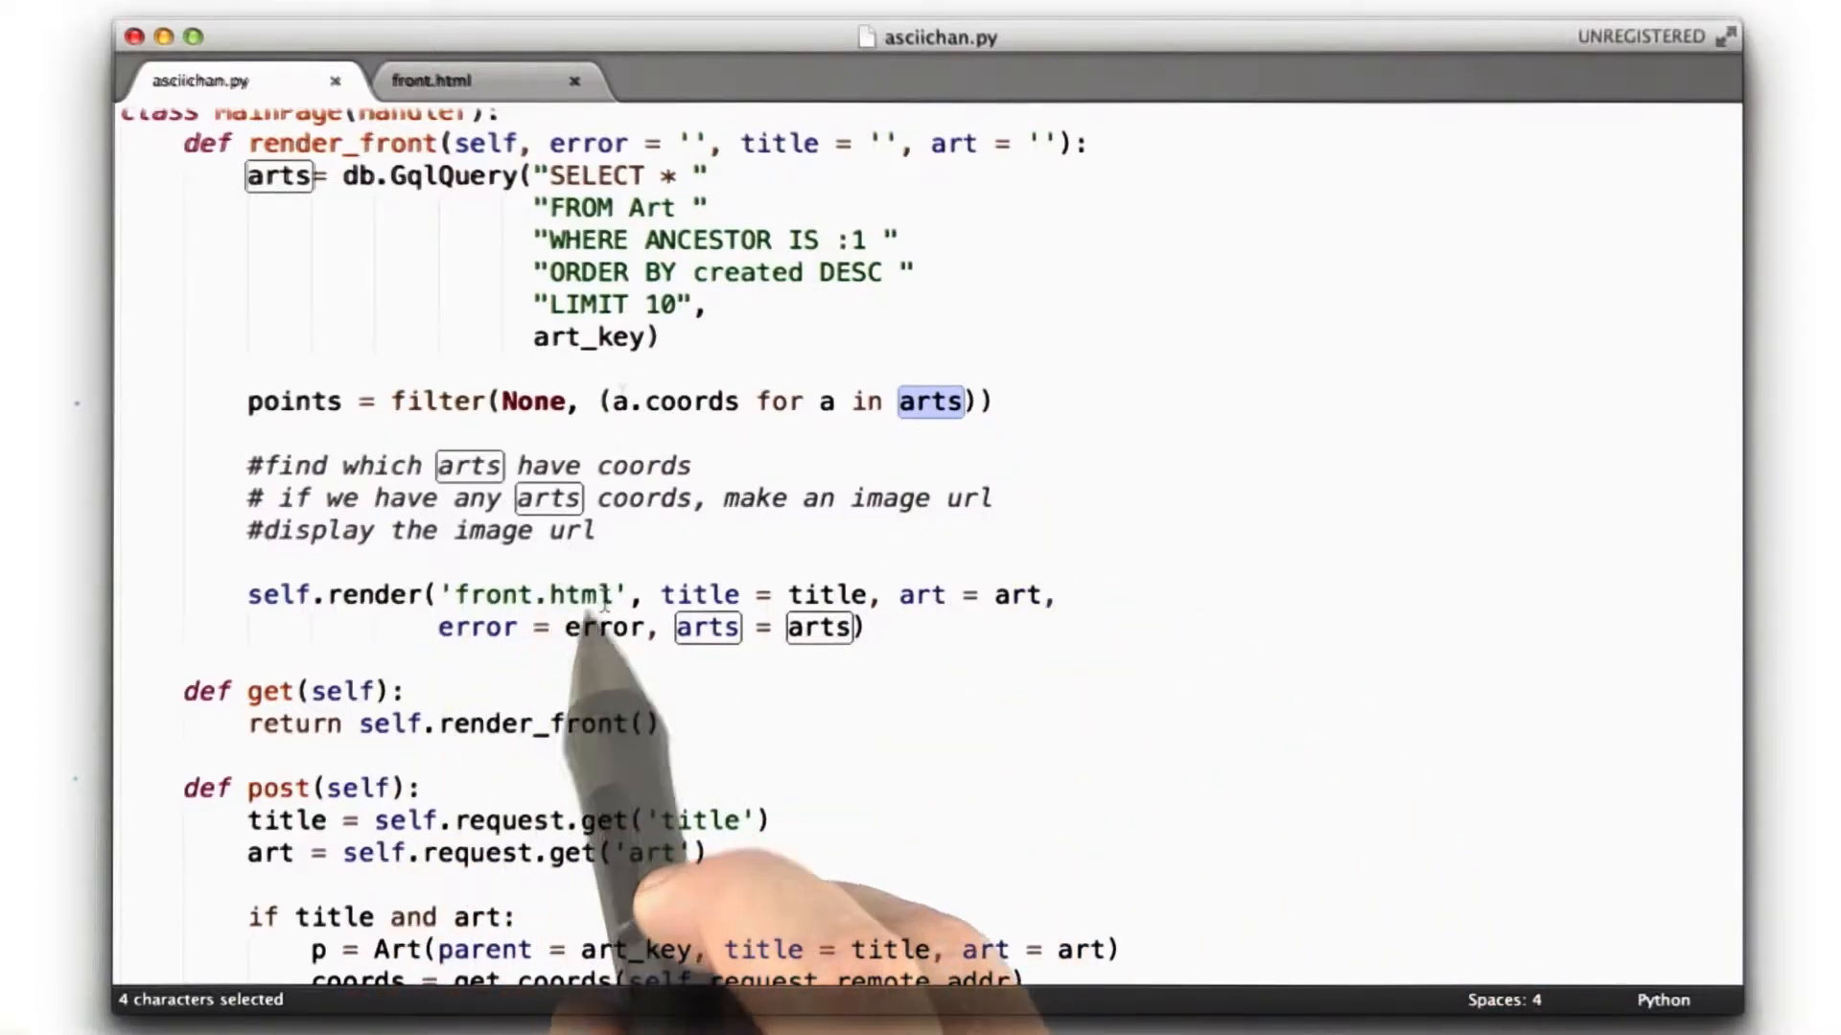
left_click(431, 80)
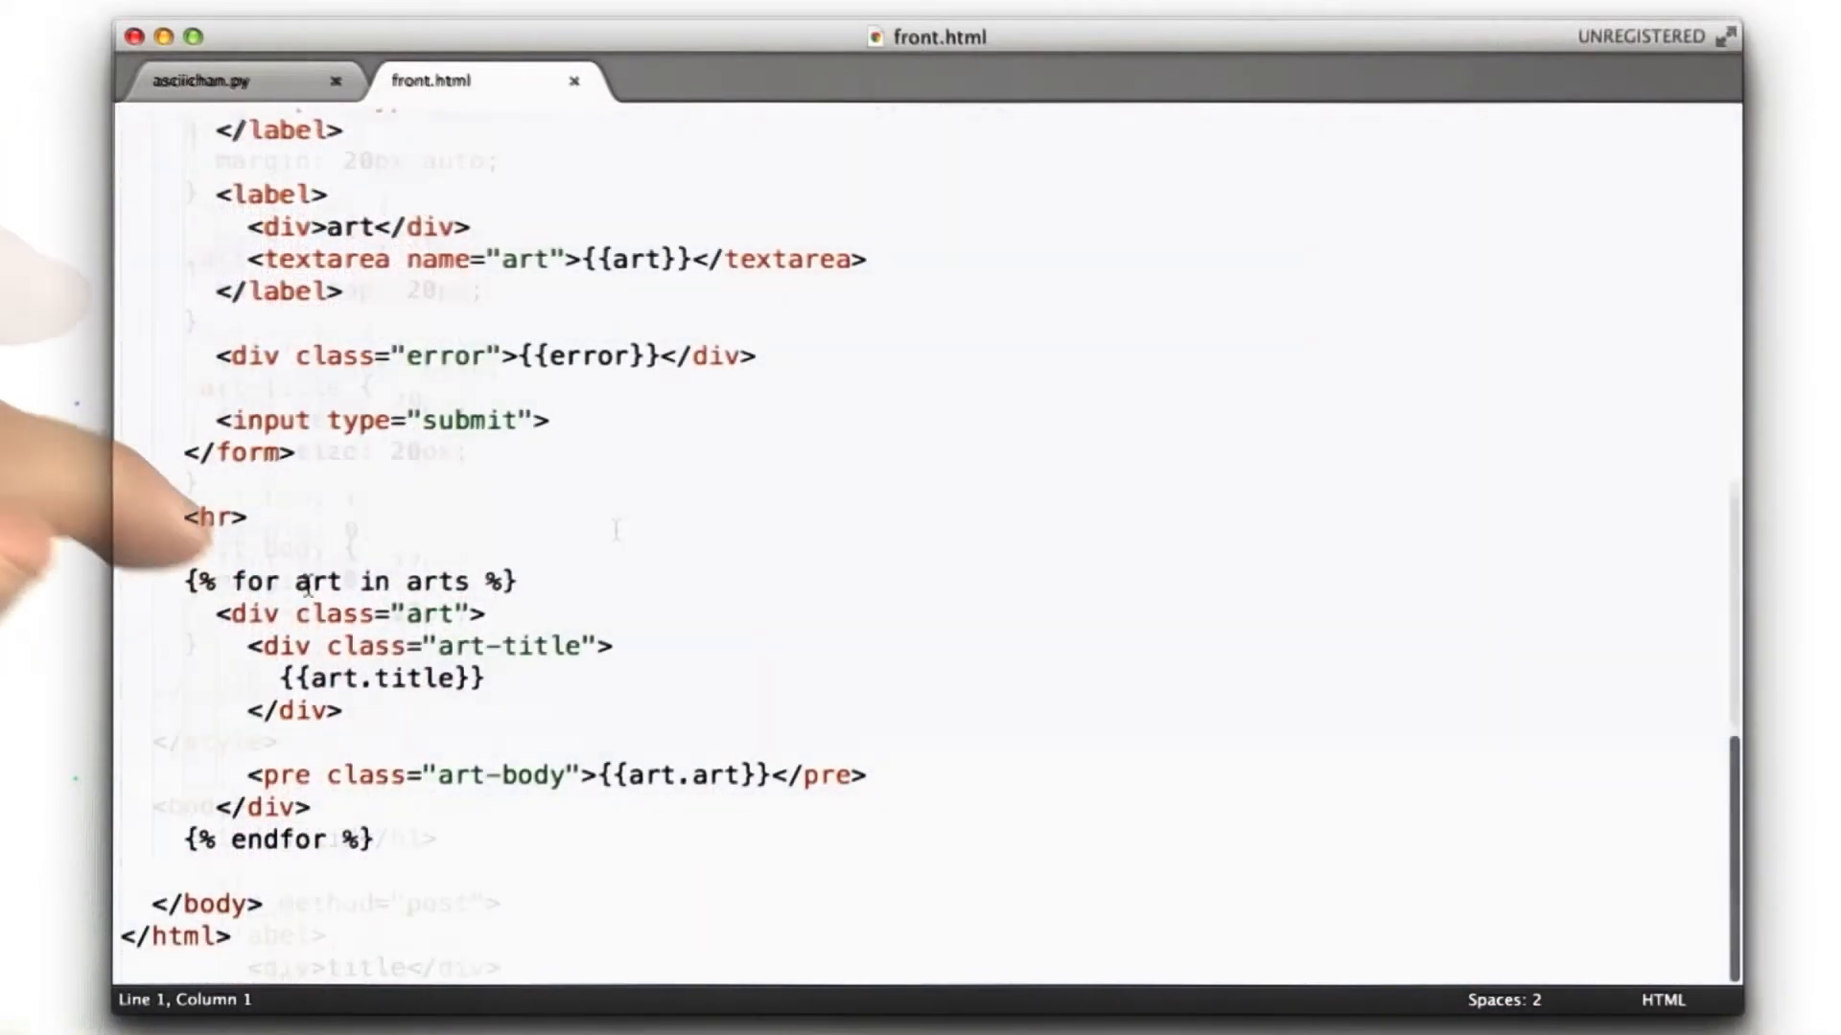
Select 'in arts' in the template's for loop, then return to asciichan.py
left_click_drag(232, 581, 467, 581)
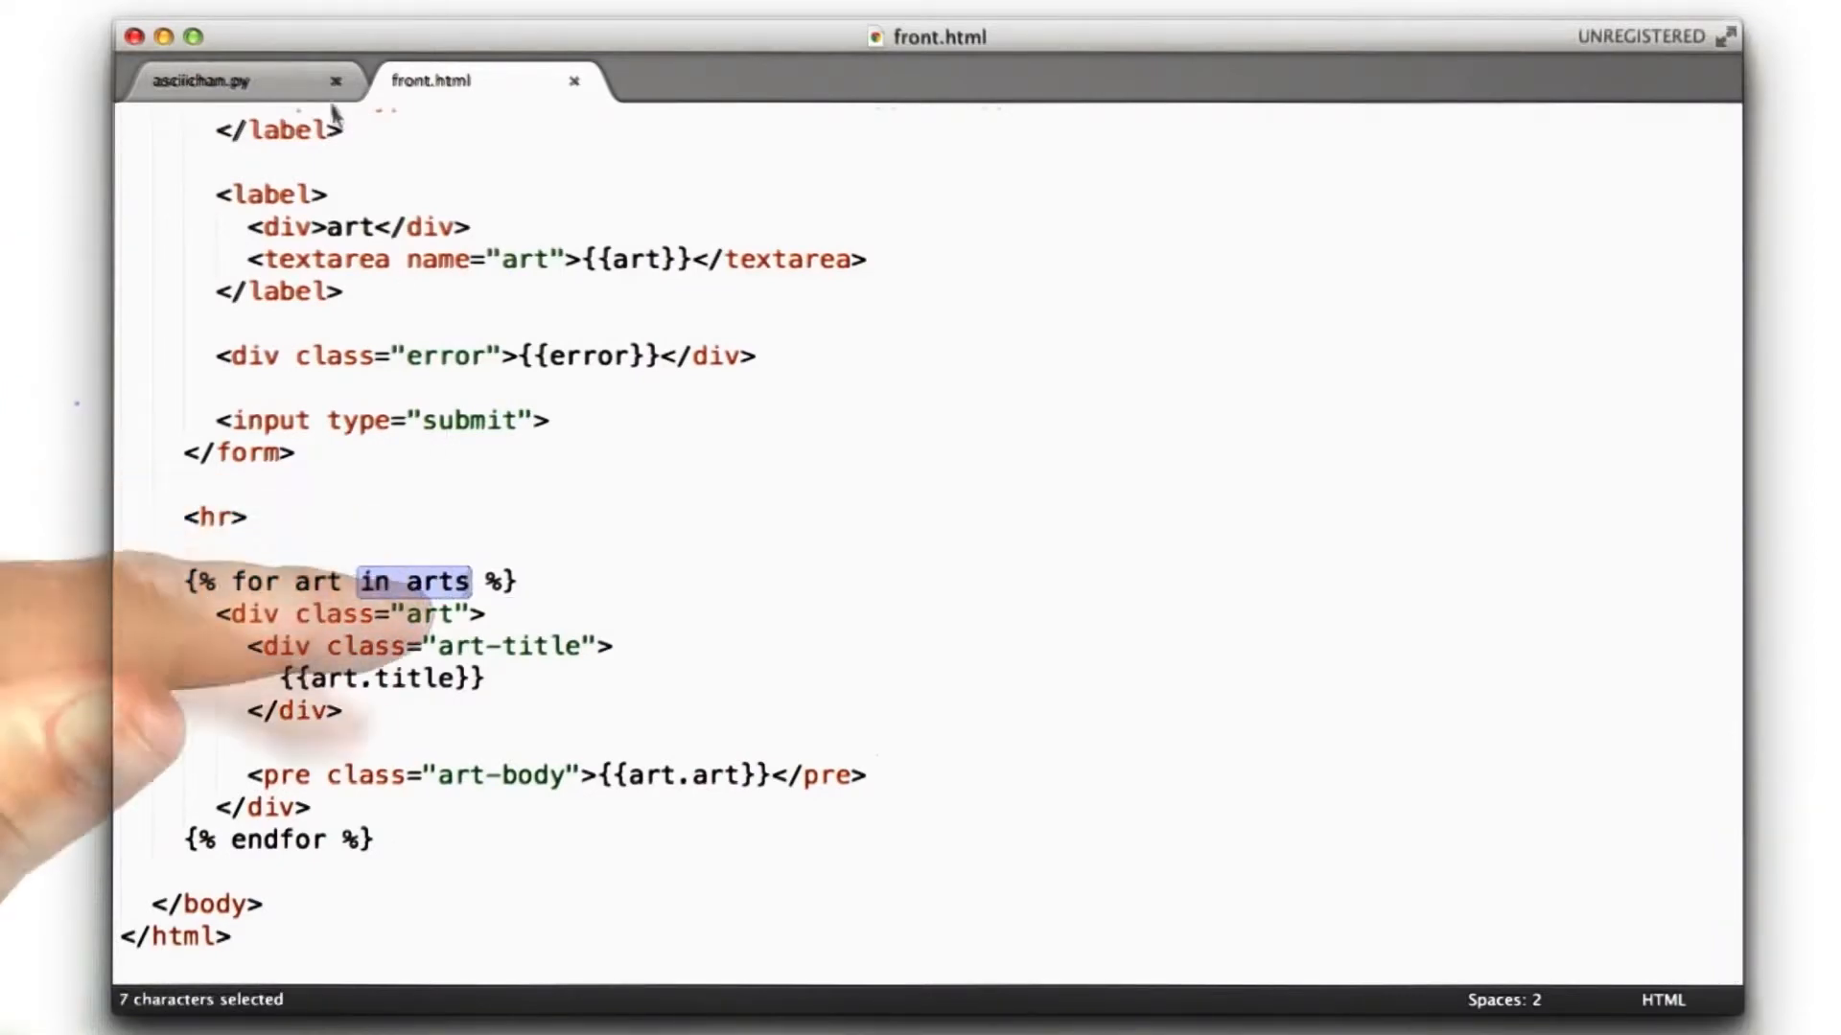
left_click(199, 79)
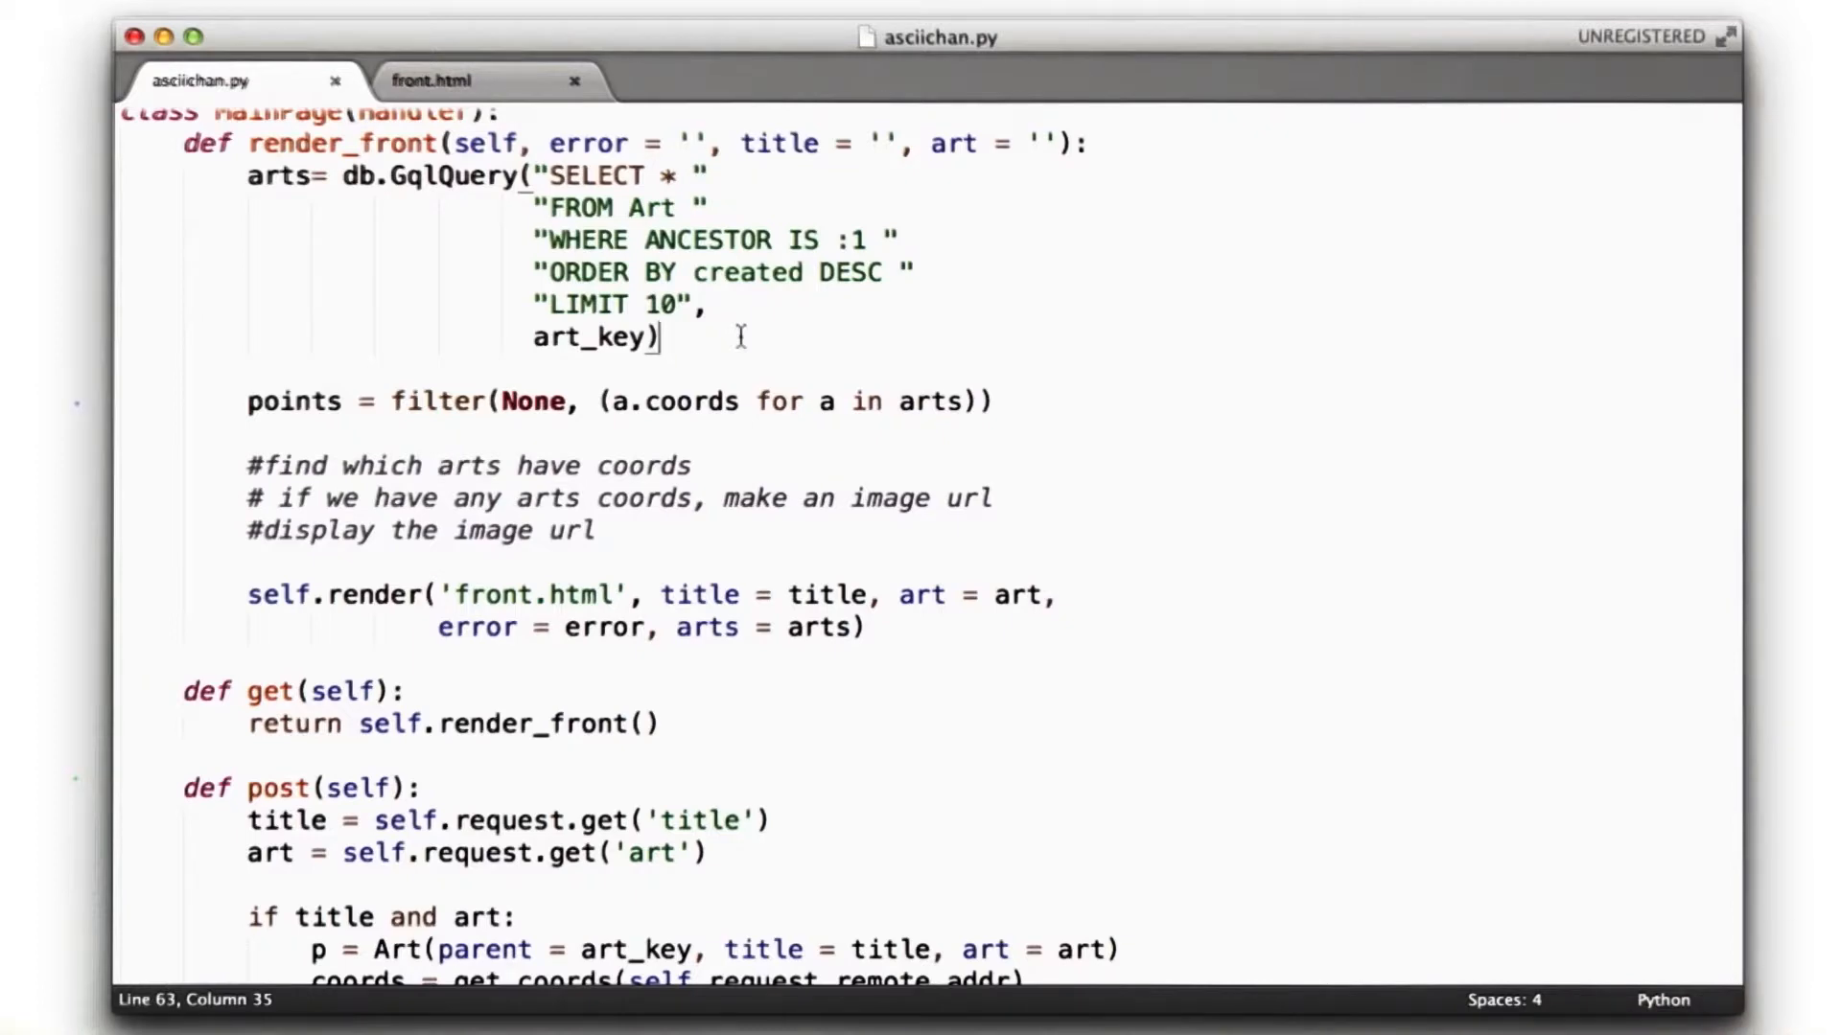
Add arts = list(arts) below the query, commented to prevent running multiple queries
key("enter")
type("arts")
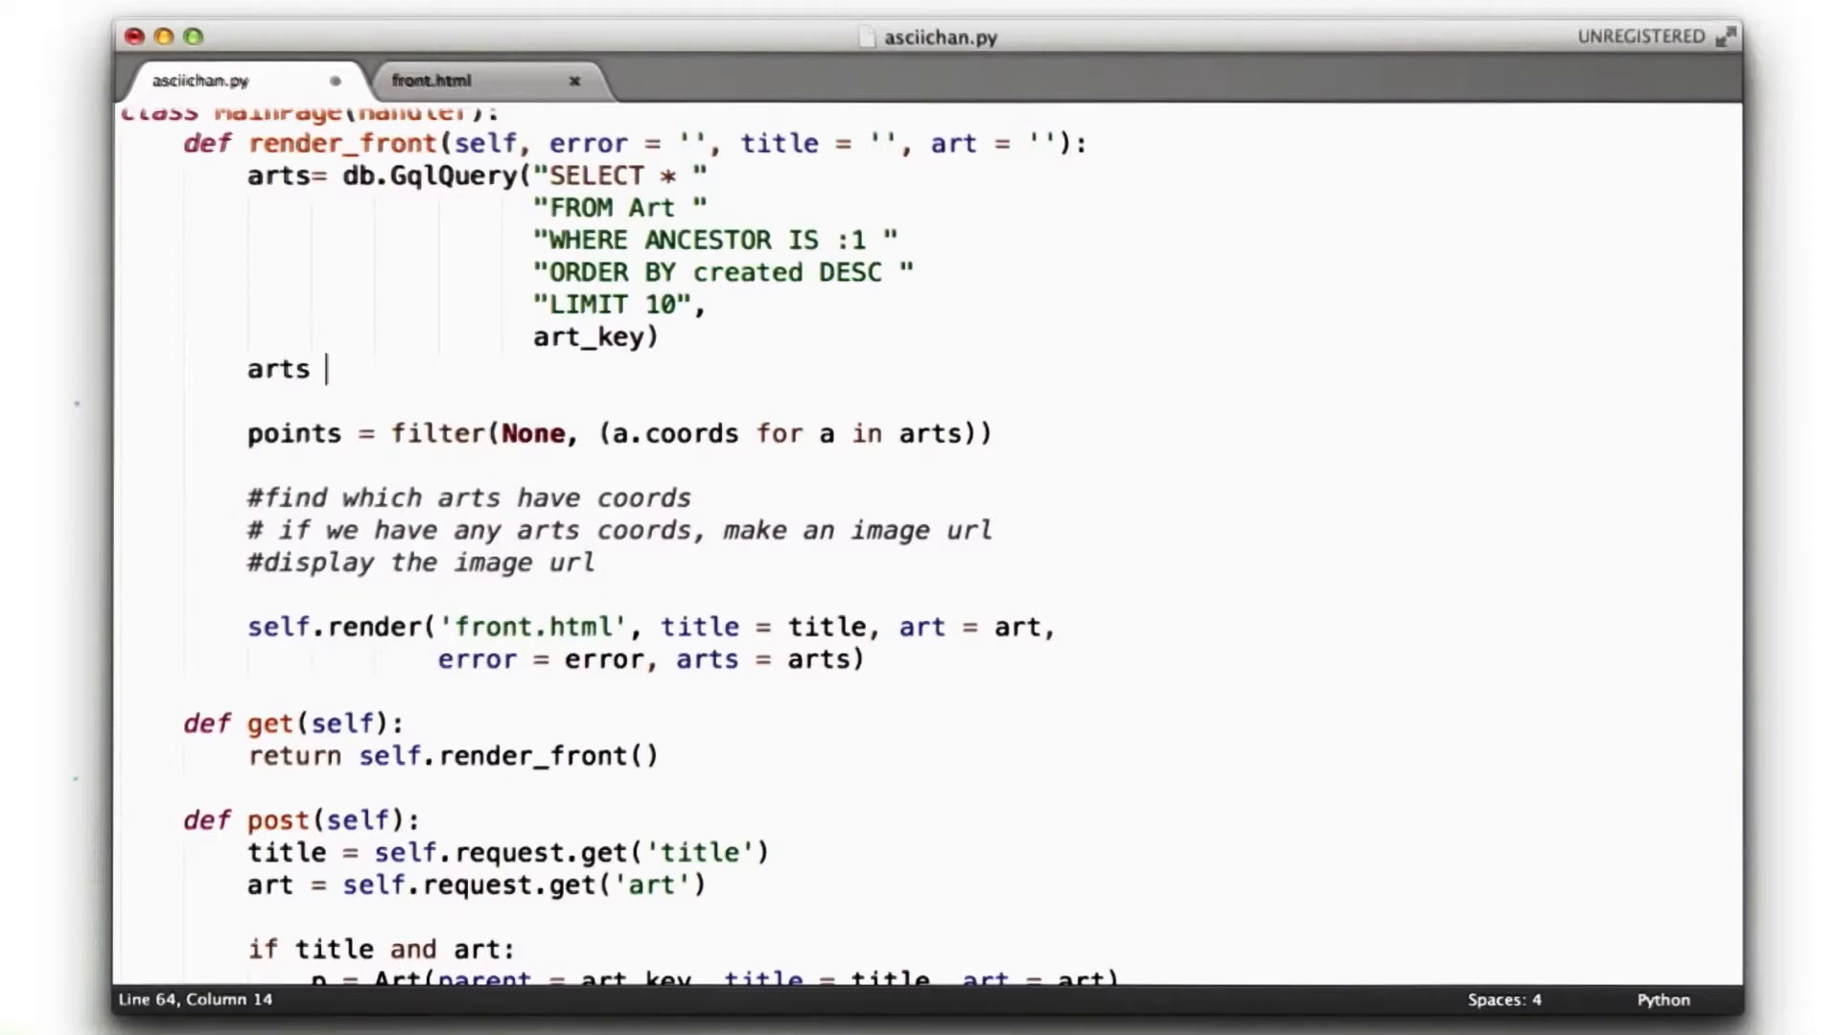
type("= list(arts)")
left_click(569, 400)
type("#prevent the running of multiple queries")
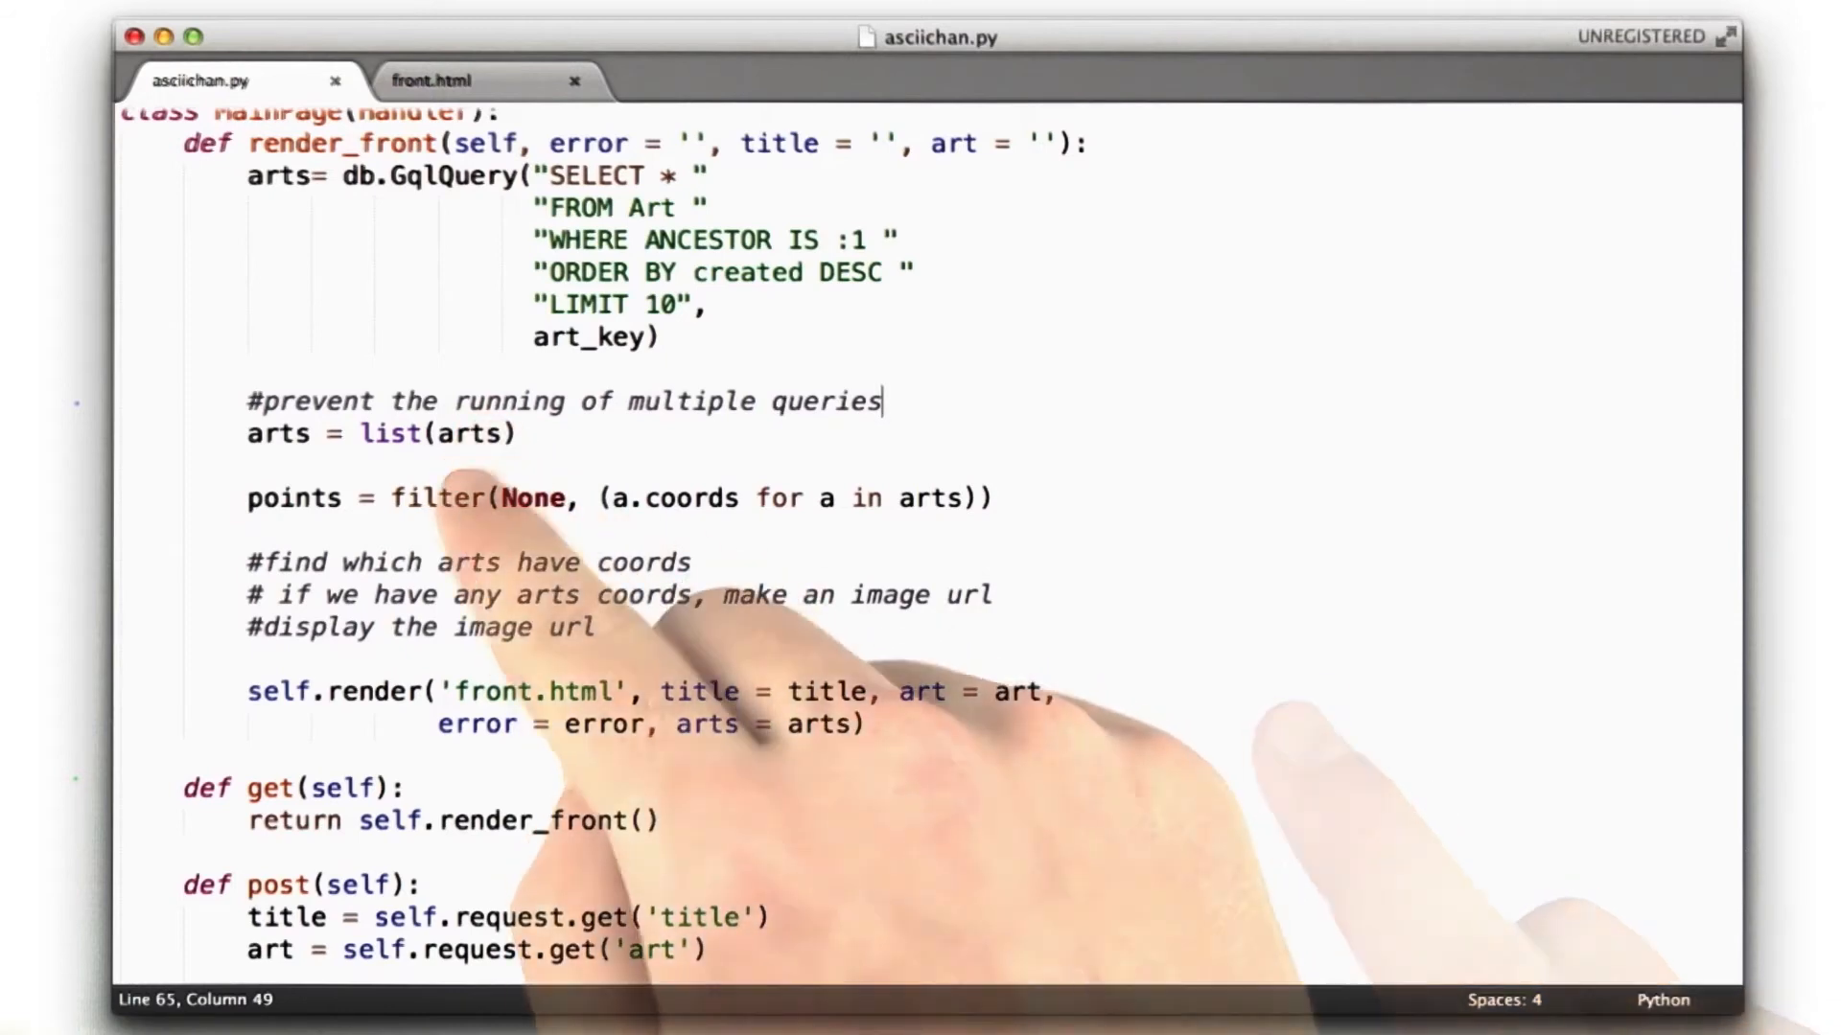
mouse_move(822, 763)
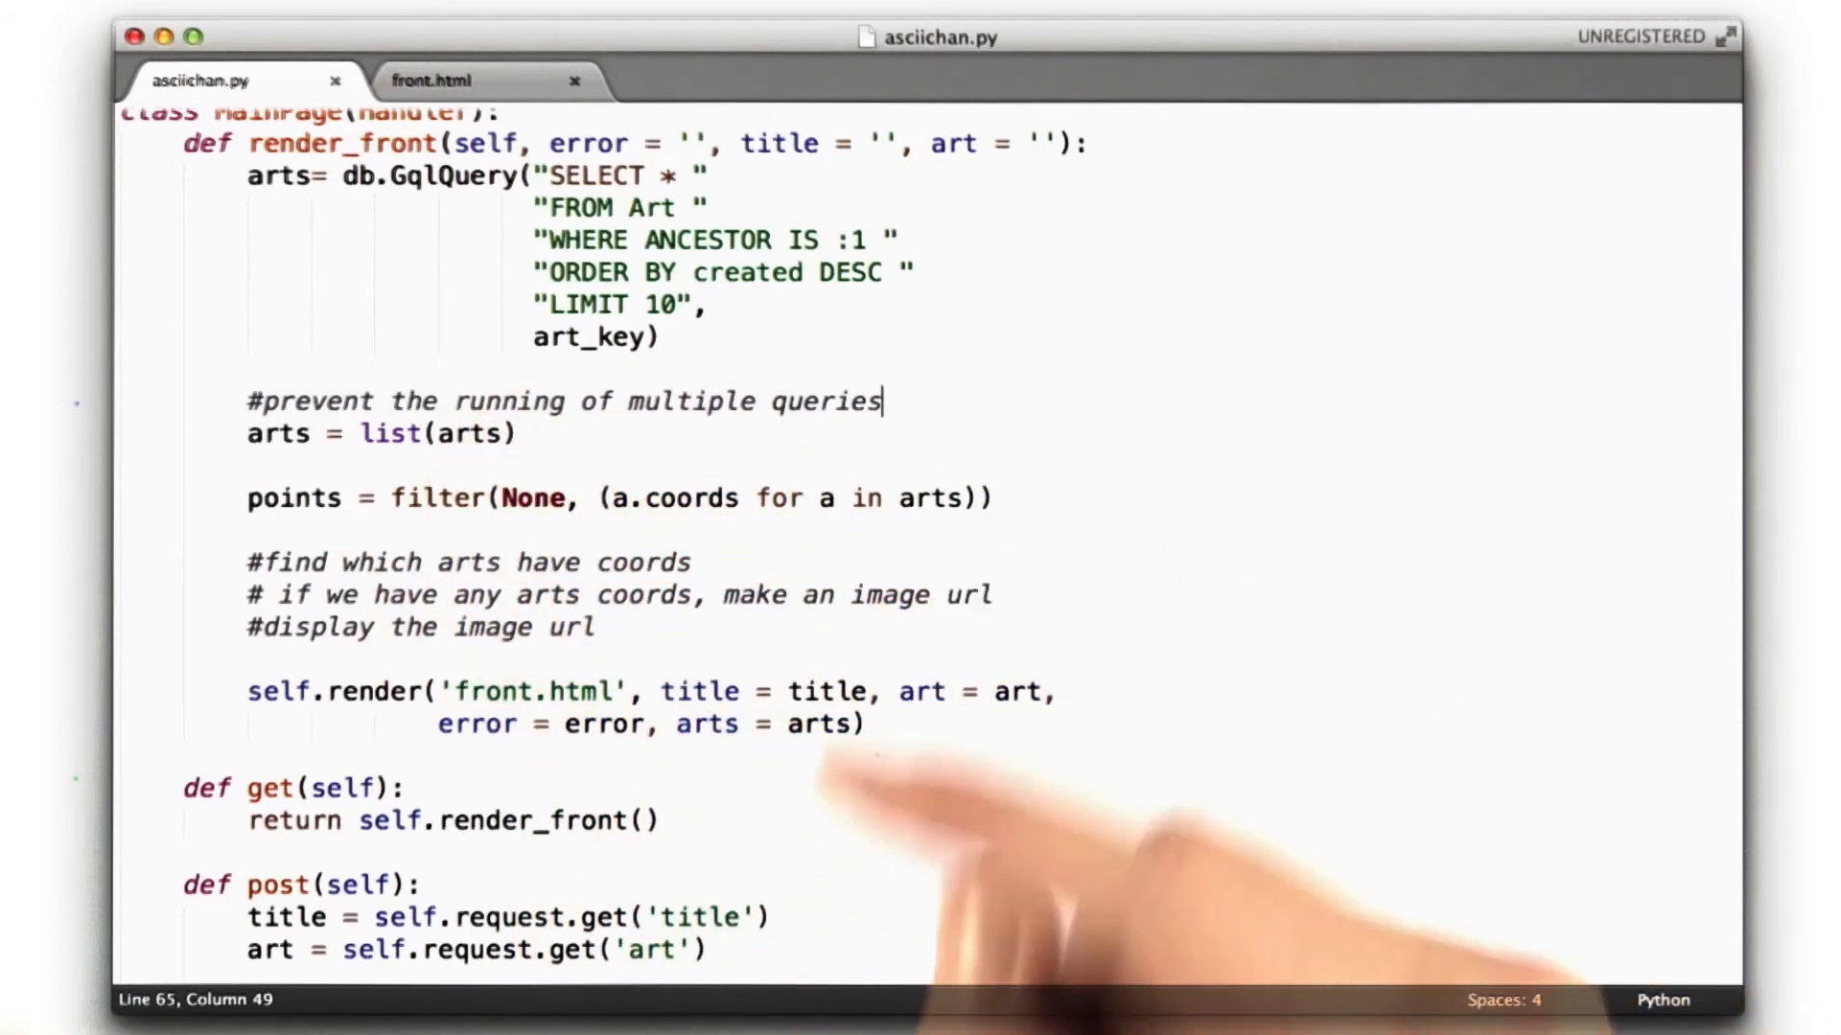